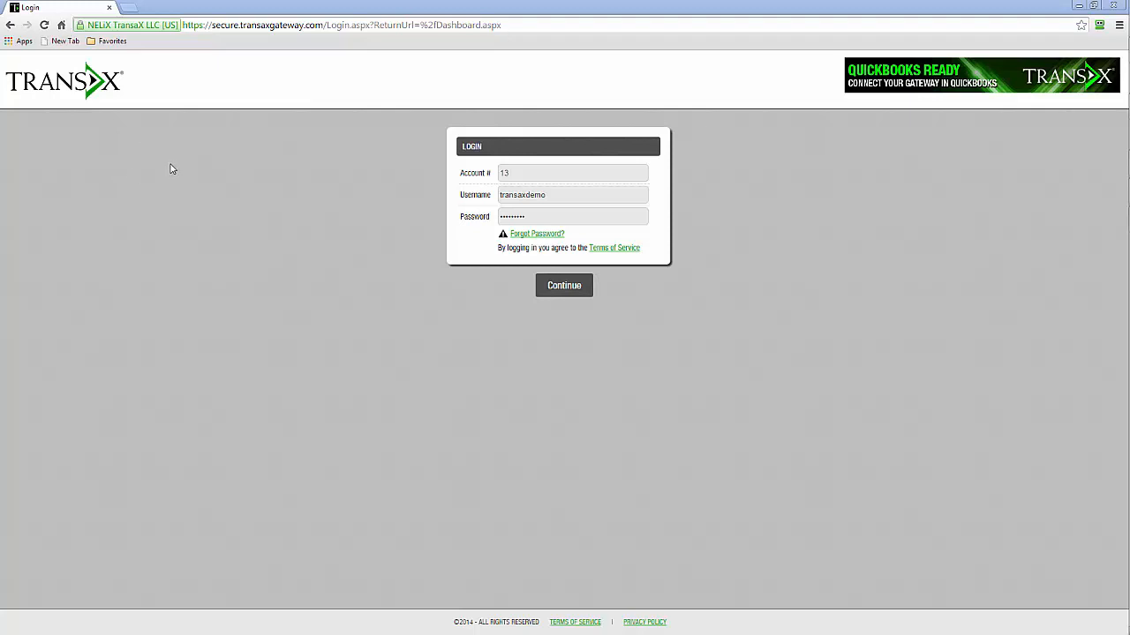
{"action": "mouse_move", "coordinate": [180, 196]}
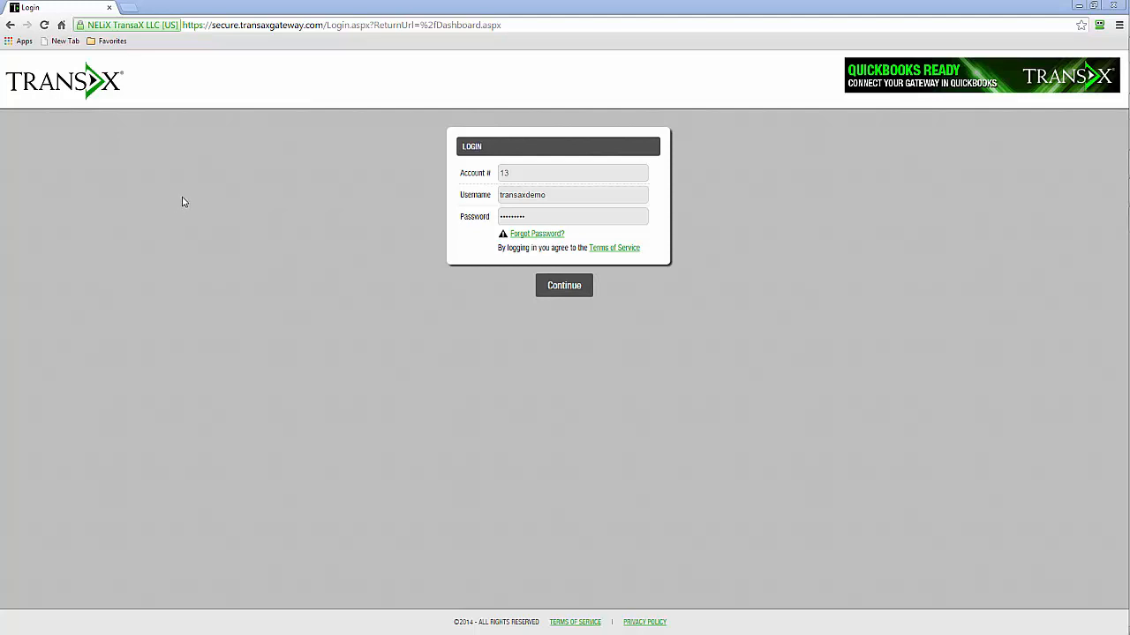
{"action": "mouse_move", "coordinate": [180, 215]}
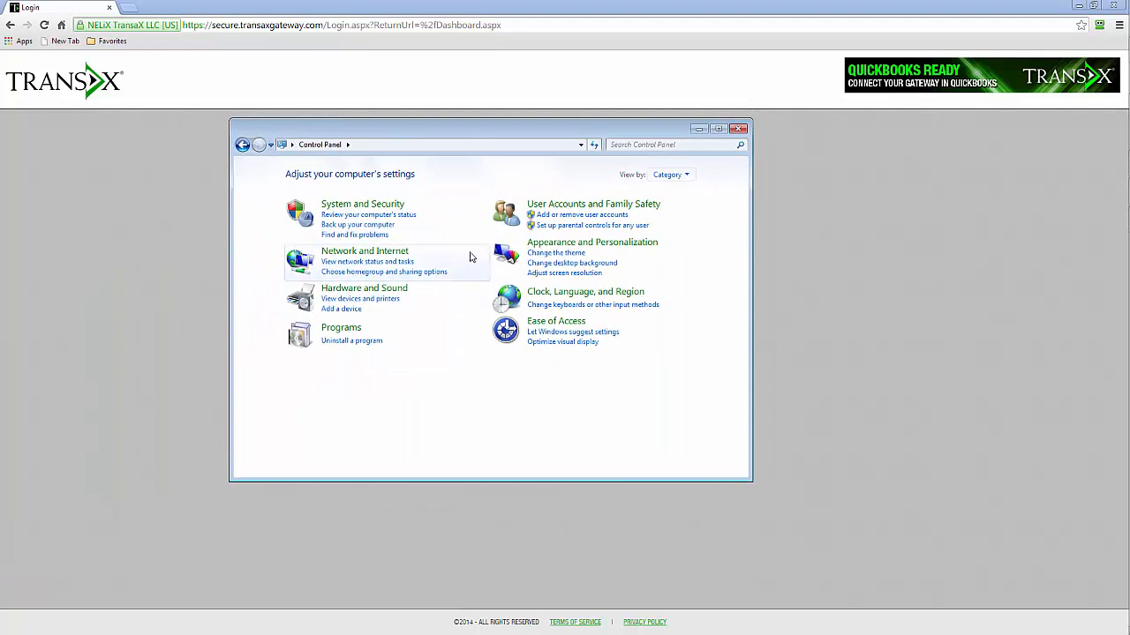
Set User Account Control to Never notify via System and Security, confirm, and close Control Panel
{"action": "left_click", "coordinate": [362, 204]}
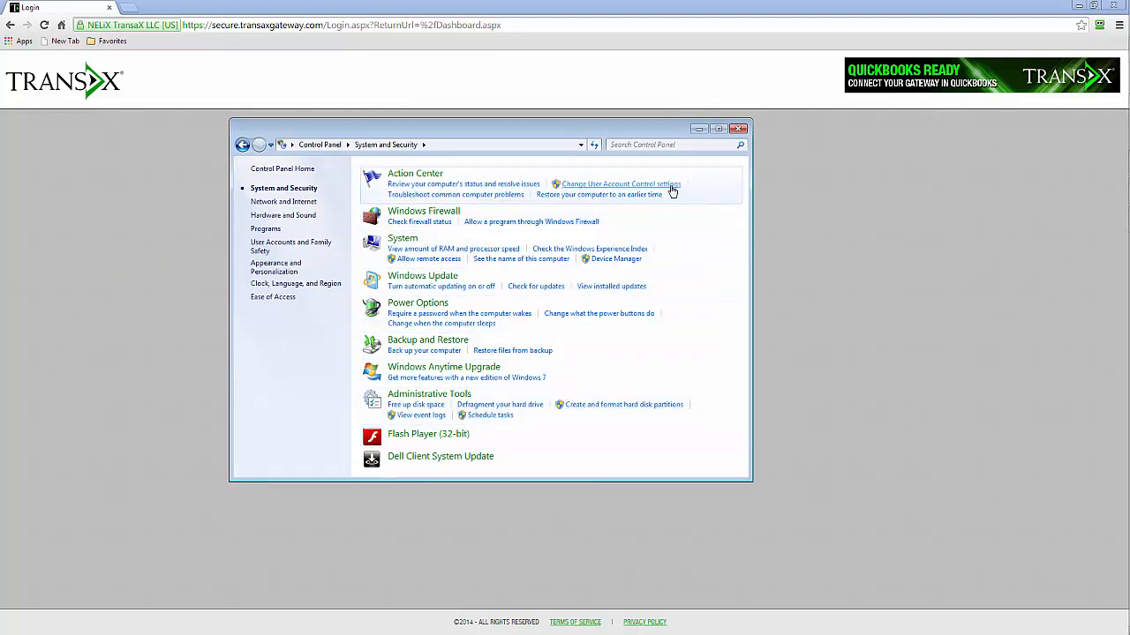
{"action": "left_click", "coordinate": [622, 184]}
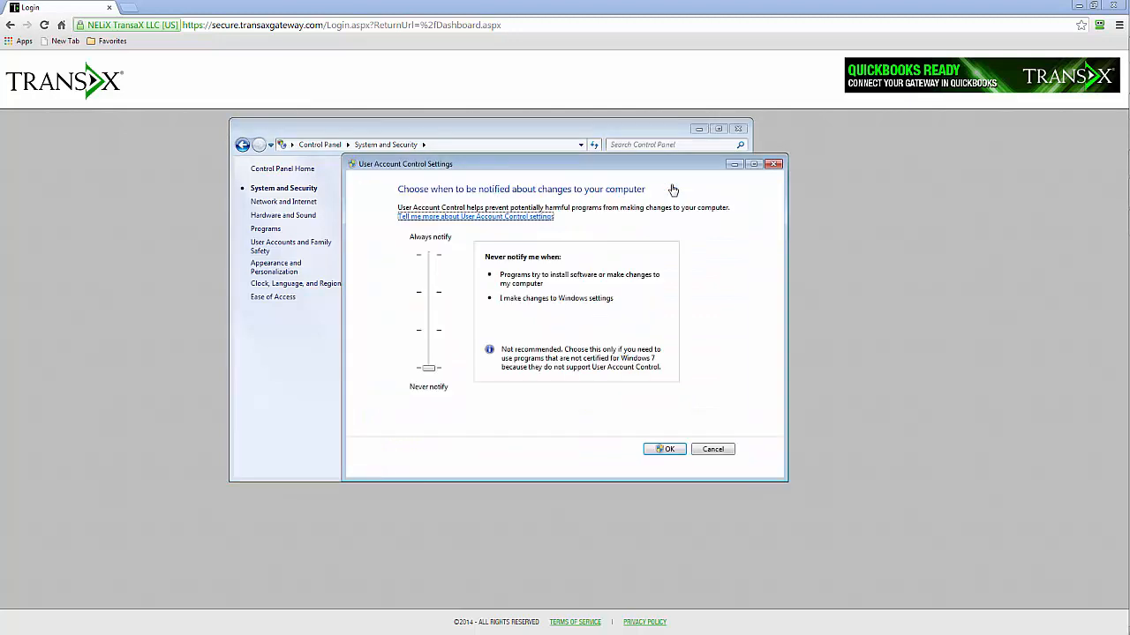
{"action": "mouse_move", "coordinate": [409, 293]}
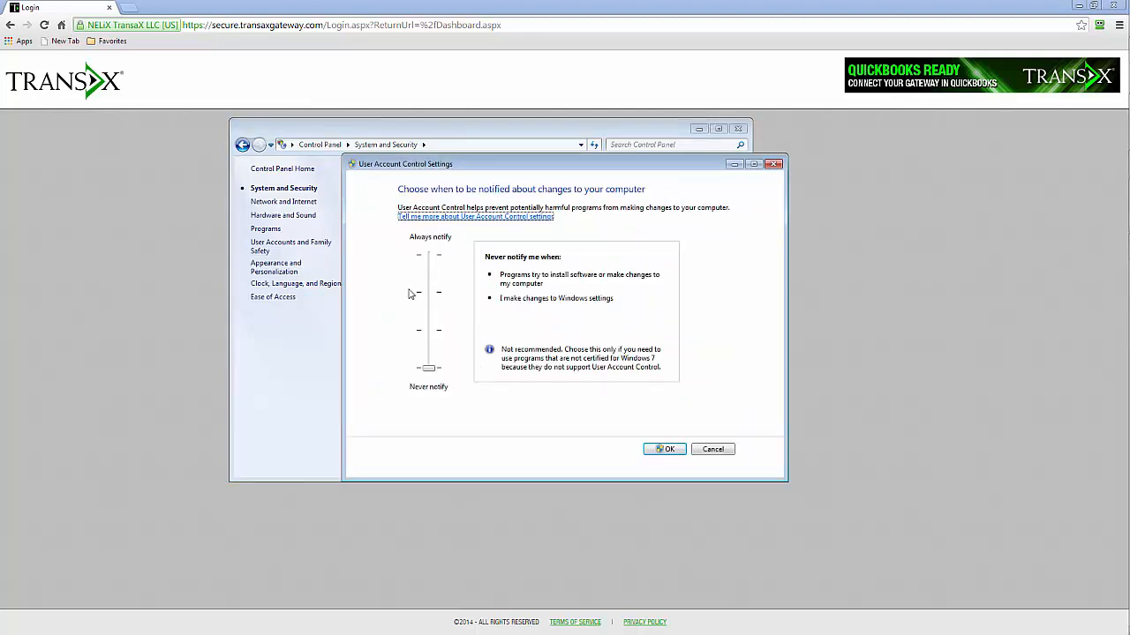
{"action": "mouse_move", "coordinate": [430, 293]}
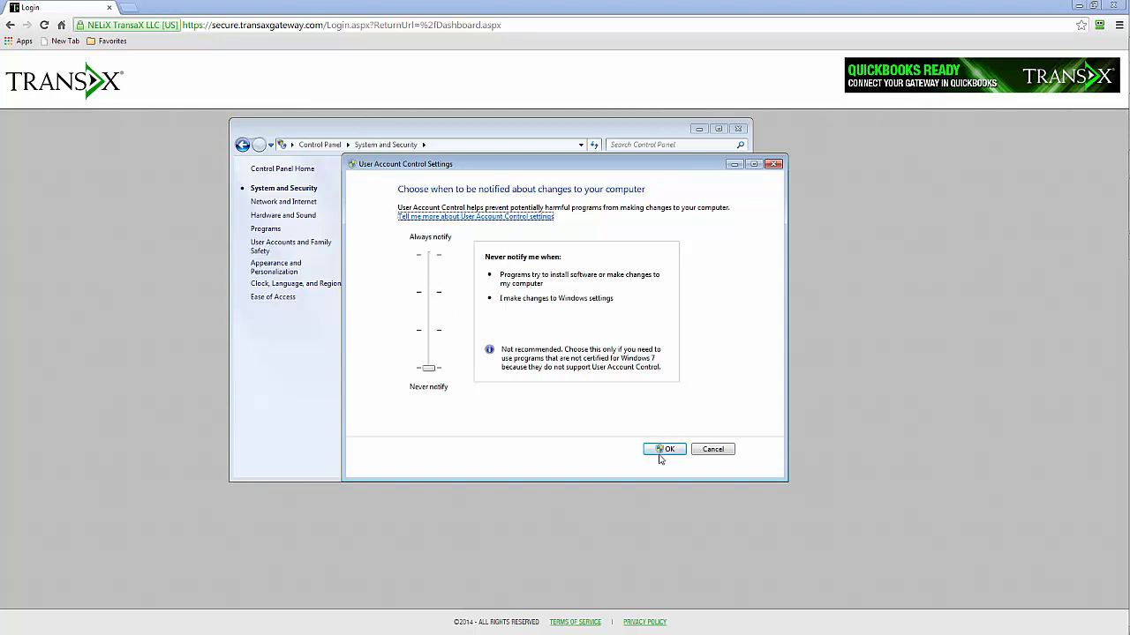
{"action": "left_click", "coordinate": [664, 450]}
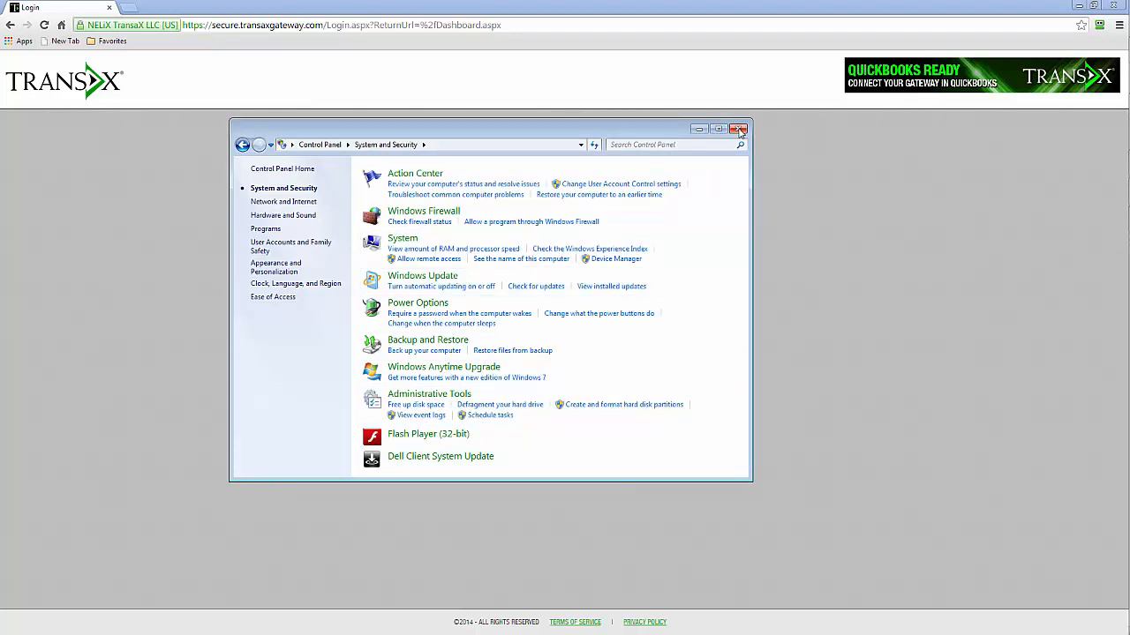
{"action": "left_click", "coordinate": [737, 129]}
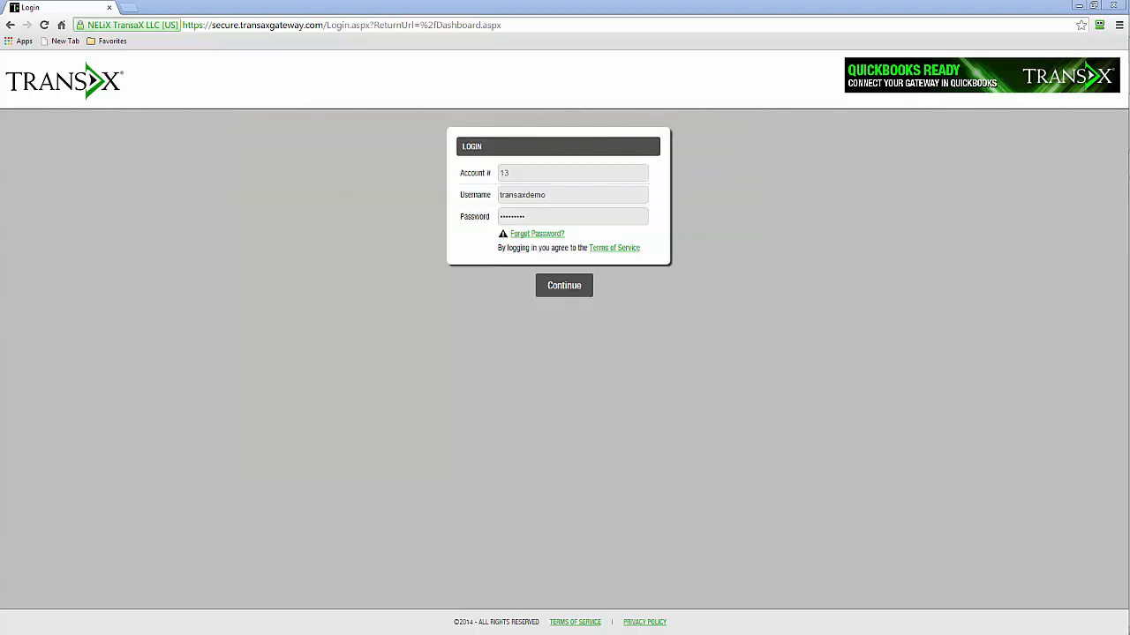
{"action": "mouse_move", "coordinate": [339, 385]}
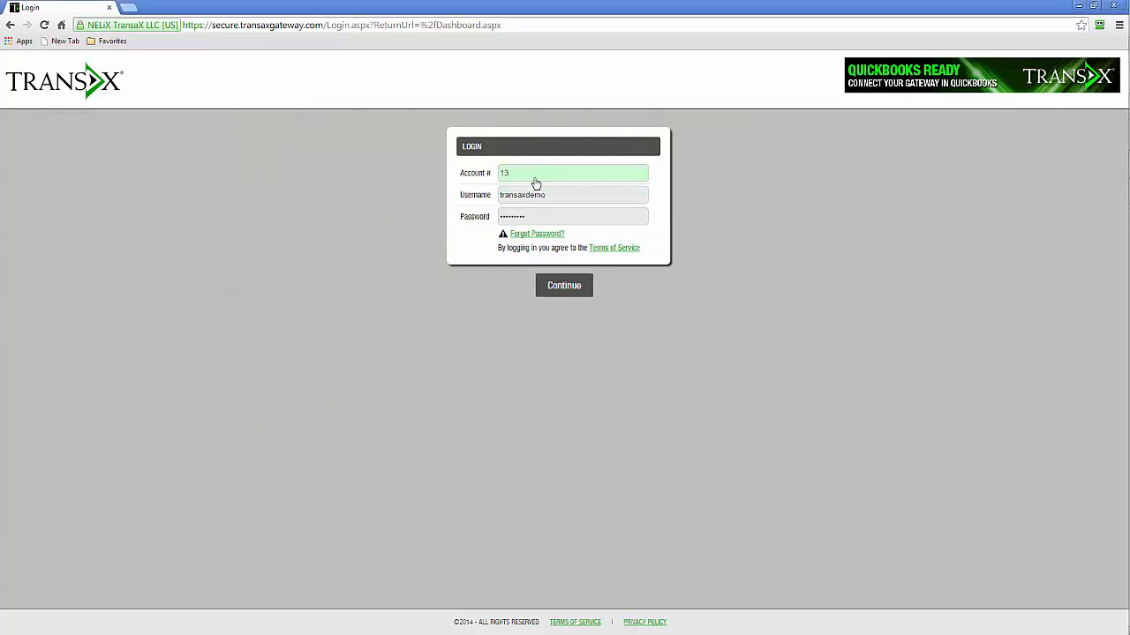
Log in to the gateway, go to Modules > QuickBooks Payment Add-on and download the QuickBooks module installer
{"action": "left_click", "coordinate": [565, 286]}
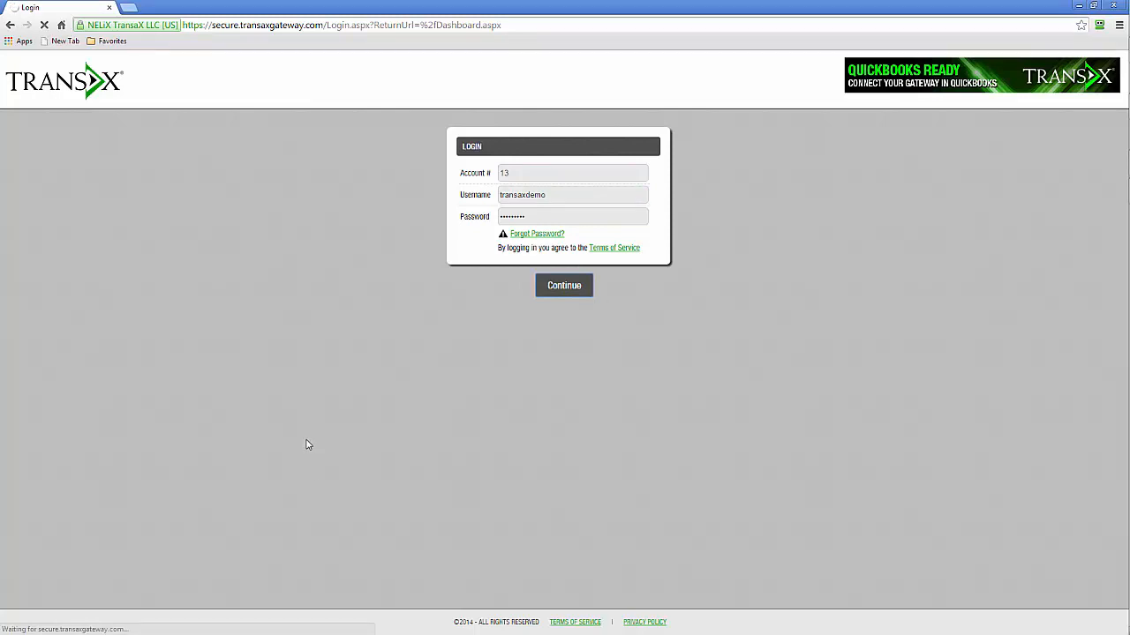
{"action": "left_click", "coordinate": [563, 284]}
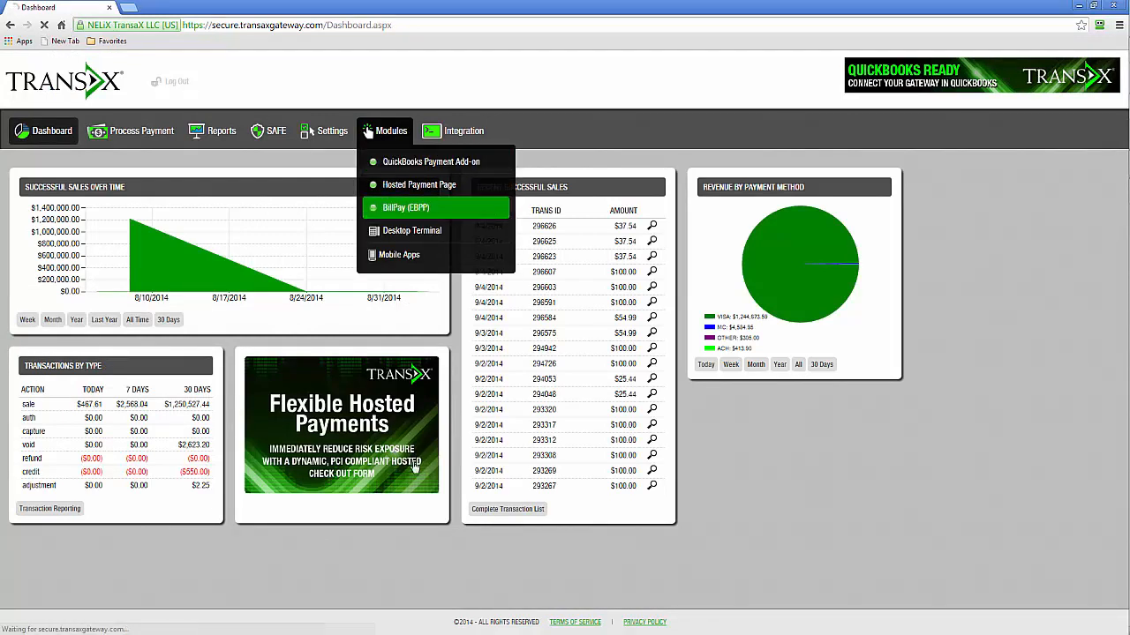
{"action": "left_click", "coordinate": [430, 162]}
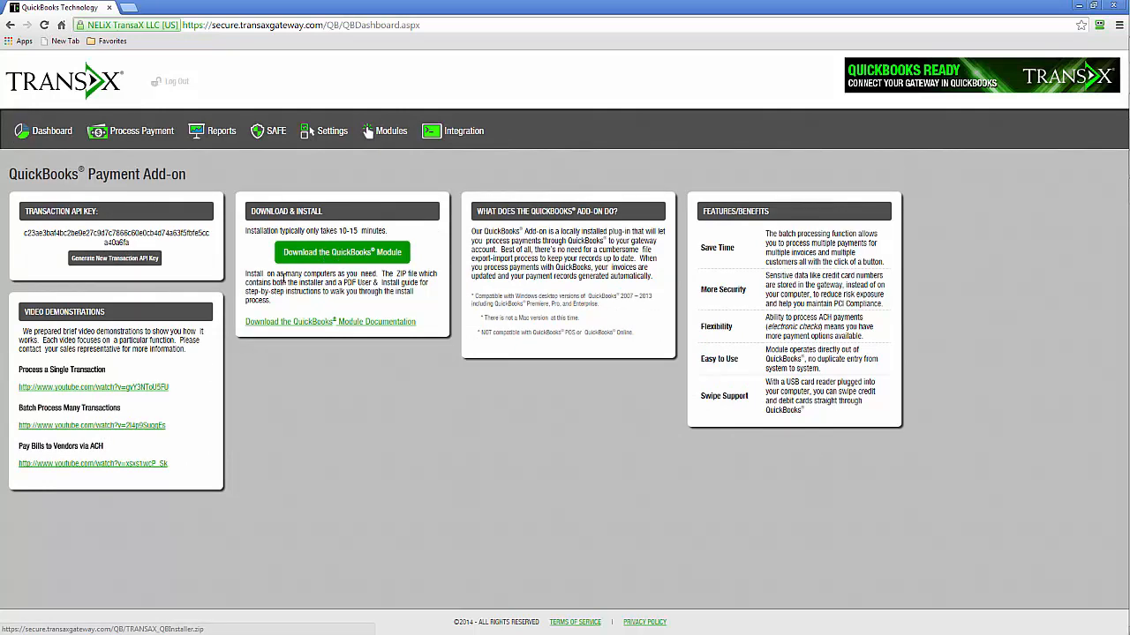
{"action": "left_click", "coordinate": [343, 252]}
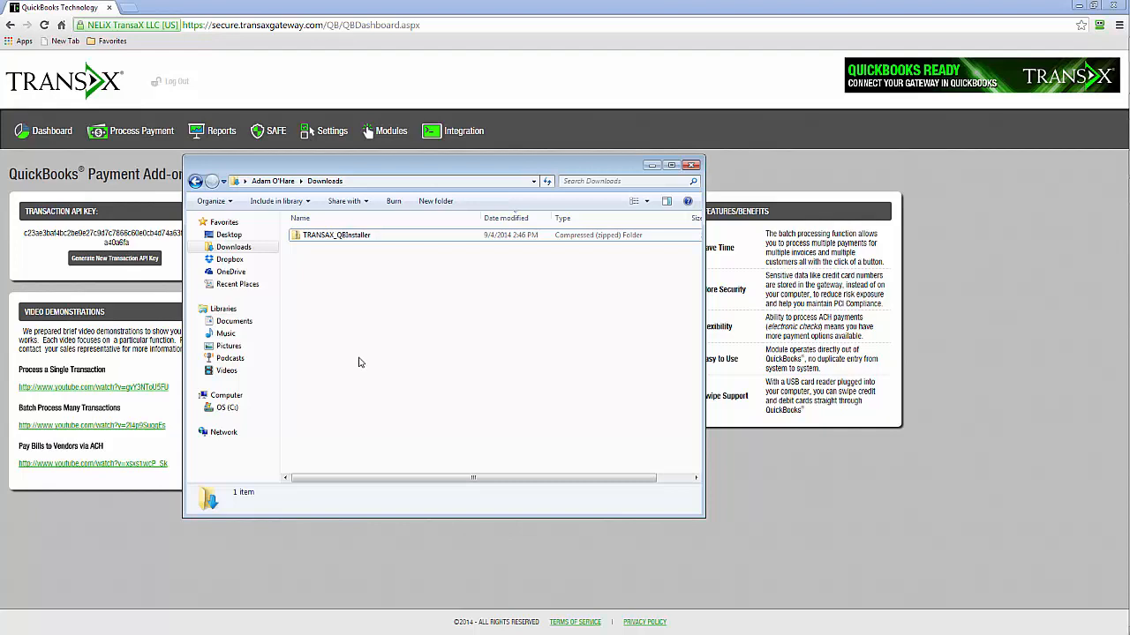
Extract the downloaded TRANSAX_QBInstaller zip to the suggested folder
{"action": "right_click", "coordinate": [336, 235]}
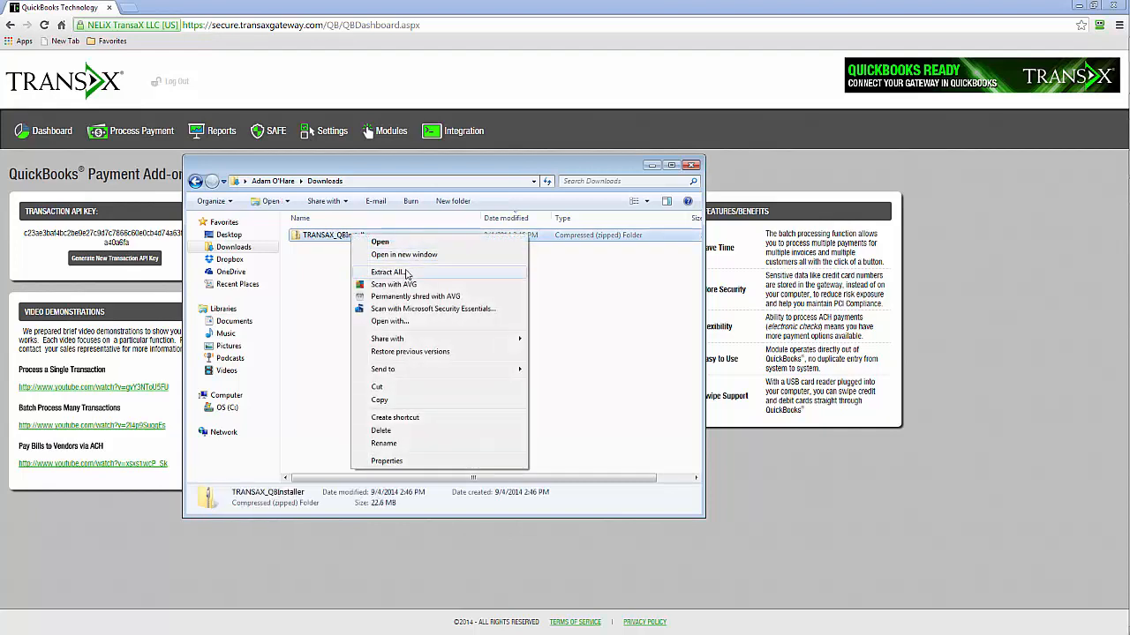
{"action": "left_click", "coordinate": [390, 271]}
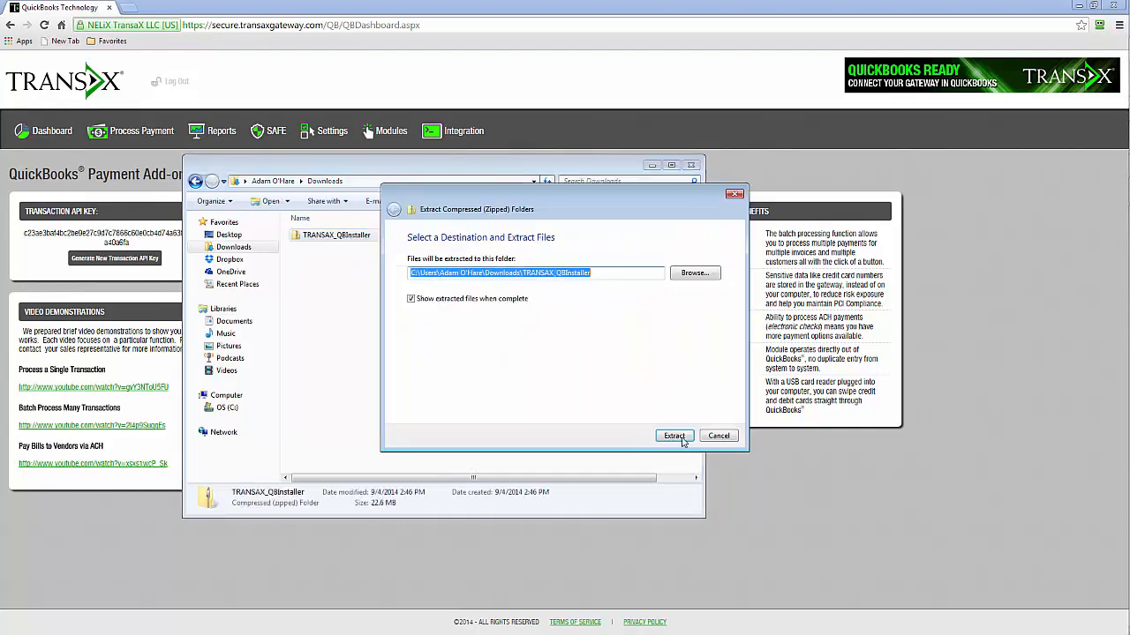
{"action": "left_click", "coordinate": [675, 436]}
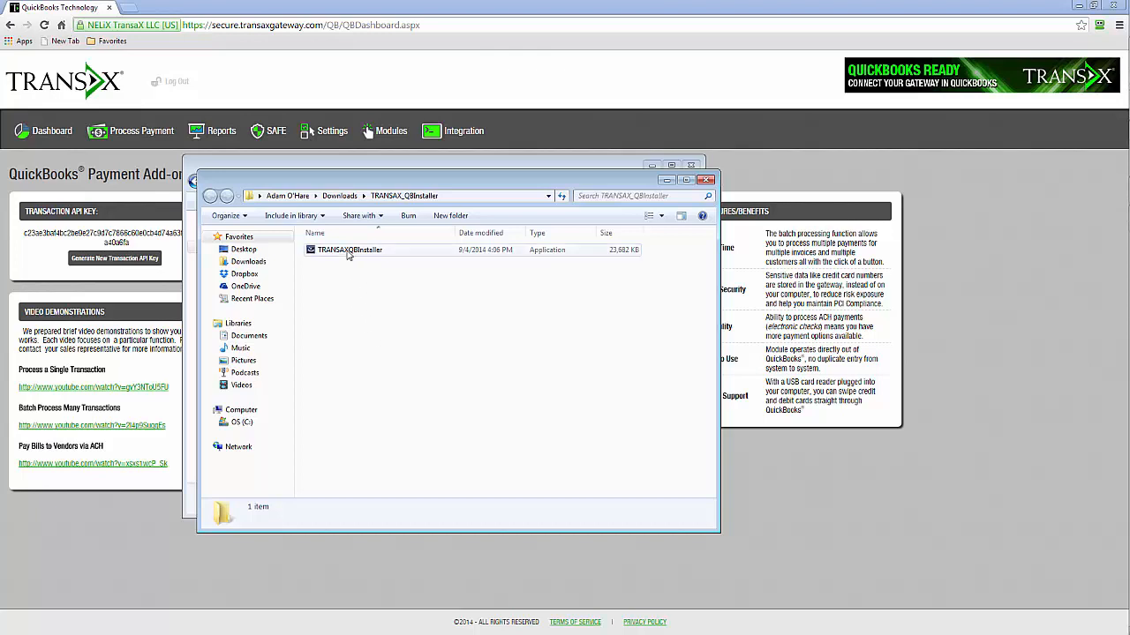
Run the extracted TRANSAXQBInstaller as administrator
{"action": "right_click", "coordinate": [350, 251]}
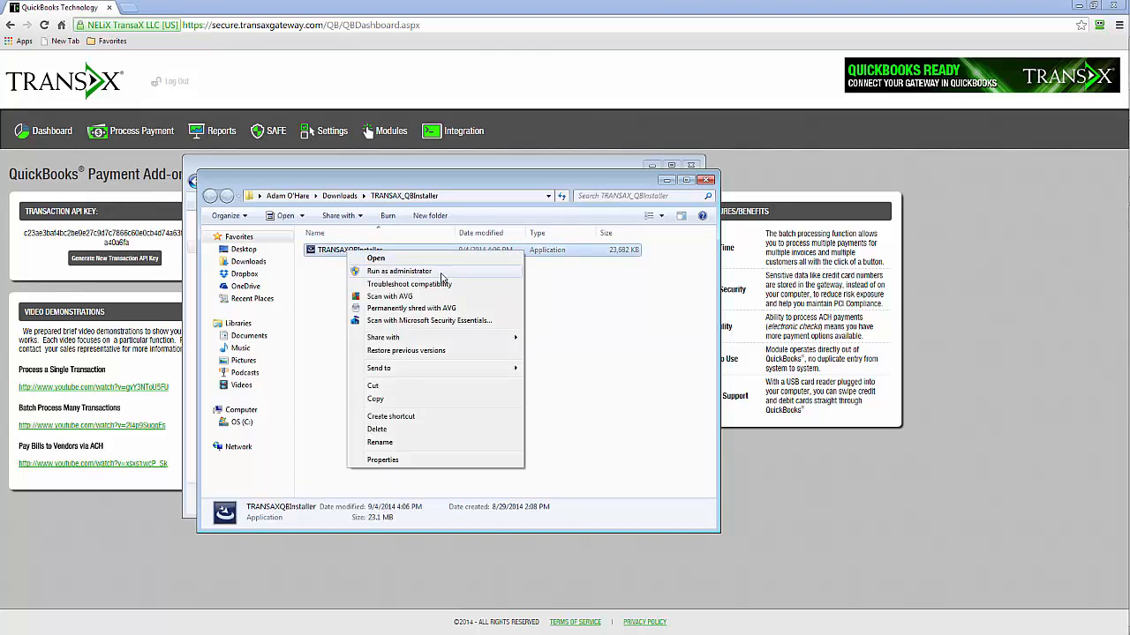
{"action": "left_click", "coordinate": [328, 333]}
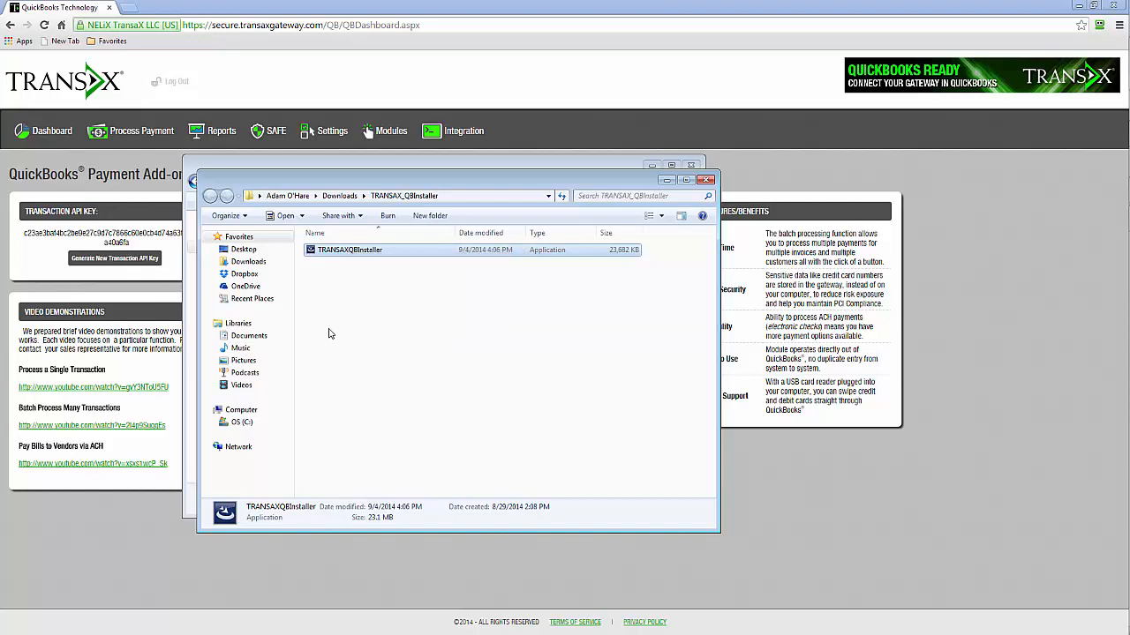
{"action": "right_click", "coordinate": [350, 251]}
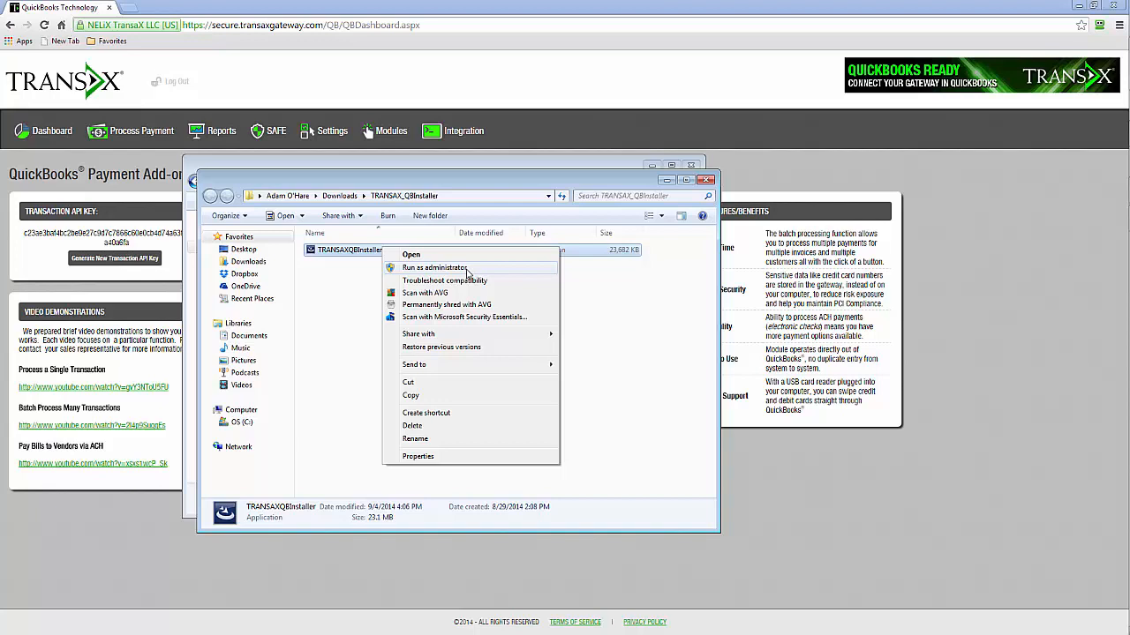
{"action": "left_click", "coordinate": [410, 254]}
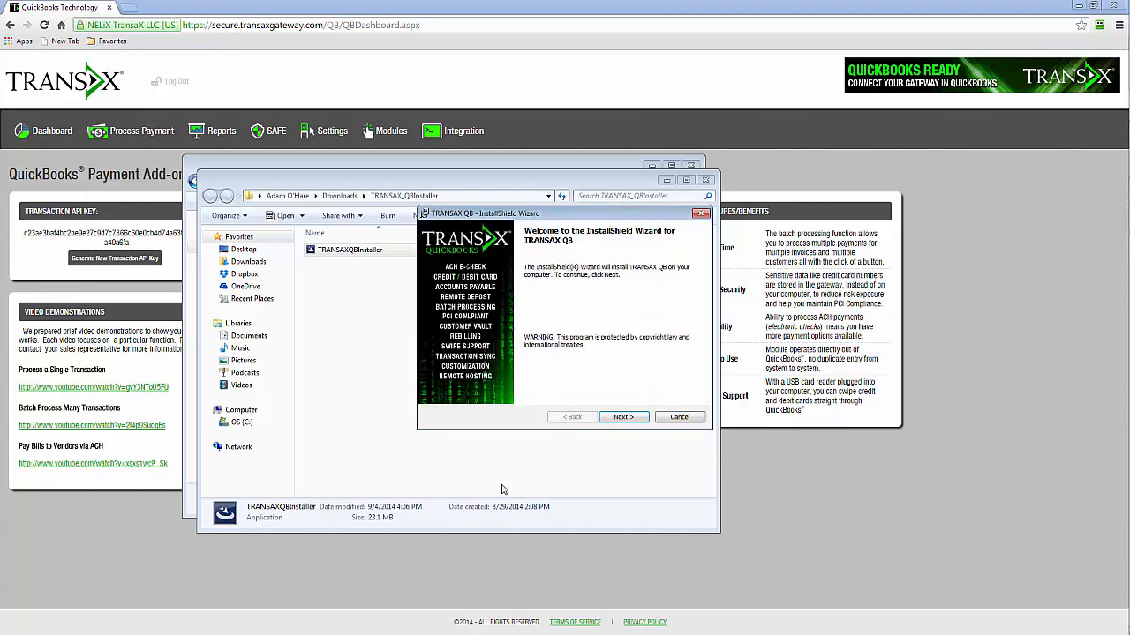
Step through the wizard keeping the default destination folder and install for all users of the computer
{"action": "left_click", "coordinate": [623, 417]}
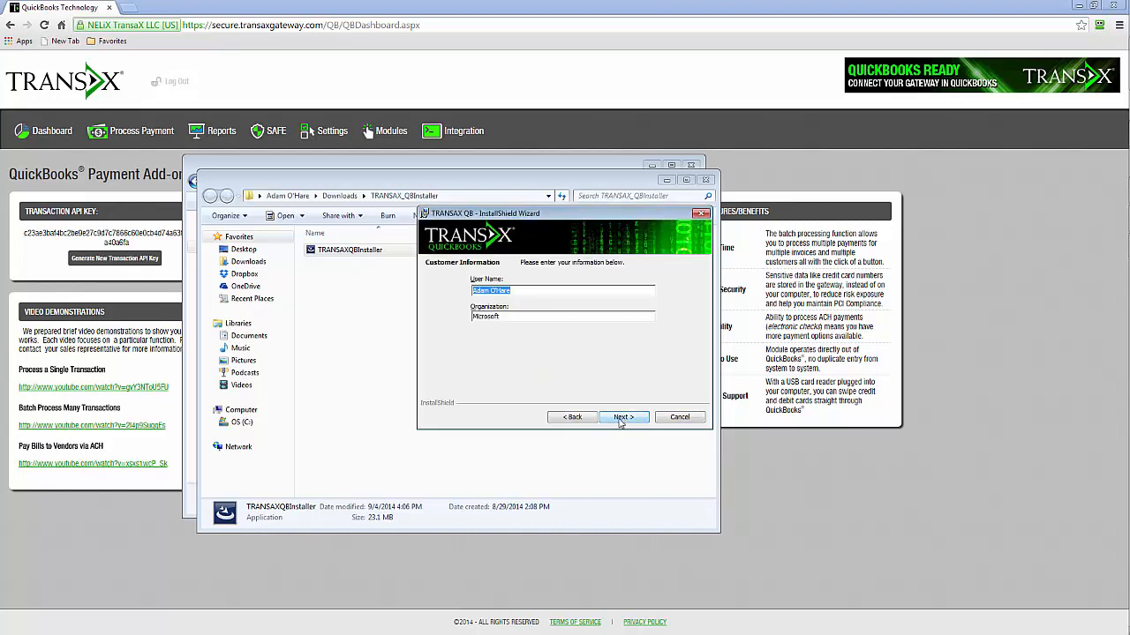
{"action": "left_click", "coordinate": [622, 416]}
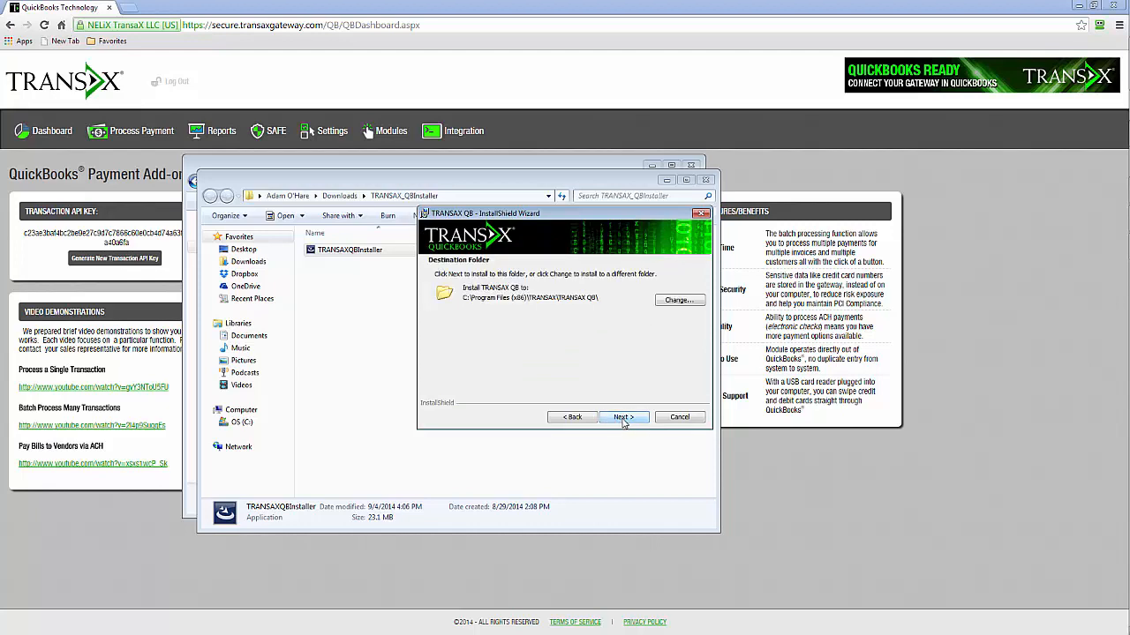
{"action": "left_click", "coordinate": [621, 417]}
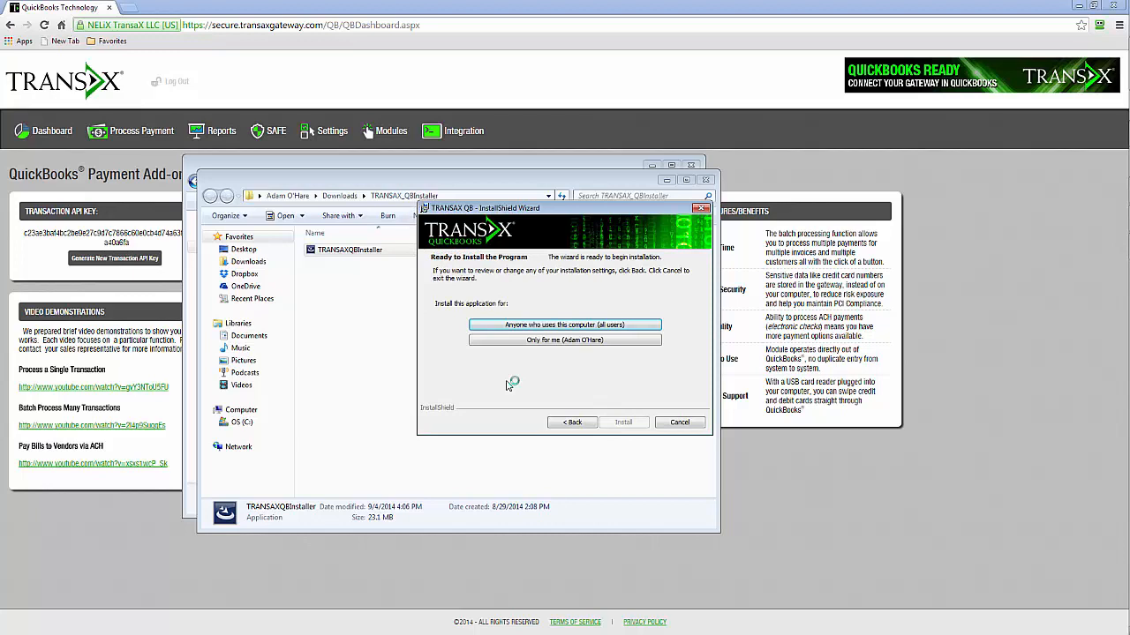
{"action": "mouse_move", "coordinate": [607, 305]}
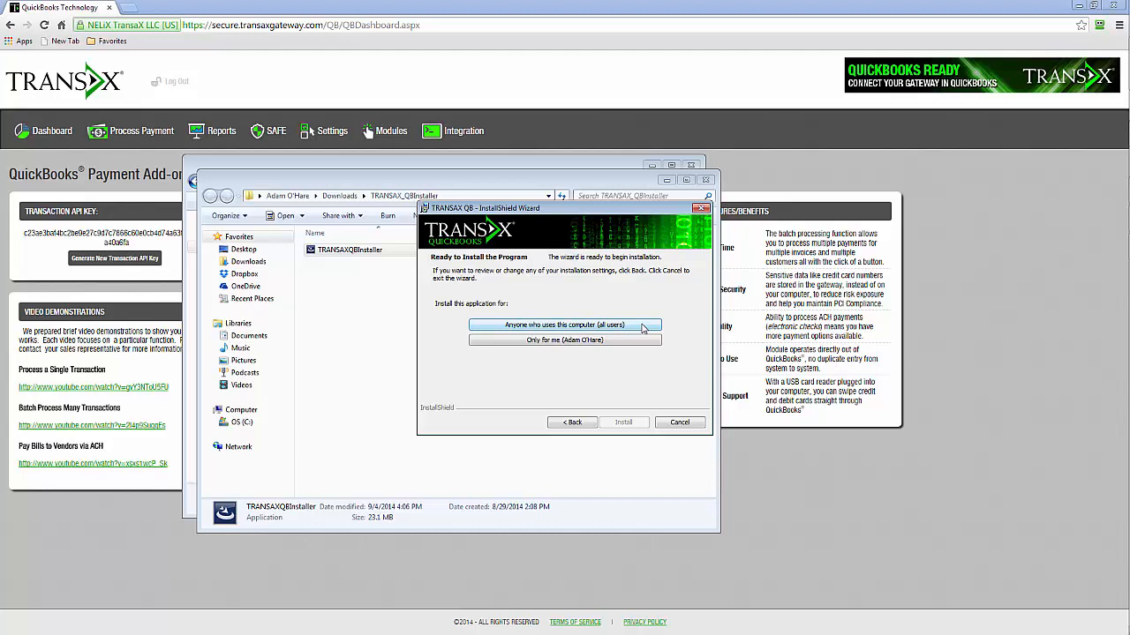
{"action": "left_click", "coordinate": [625, 421]}
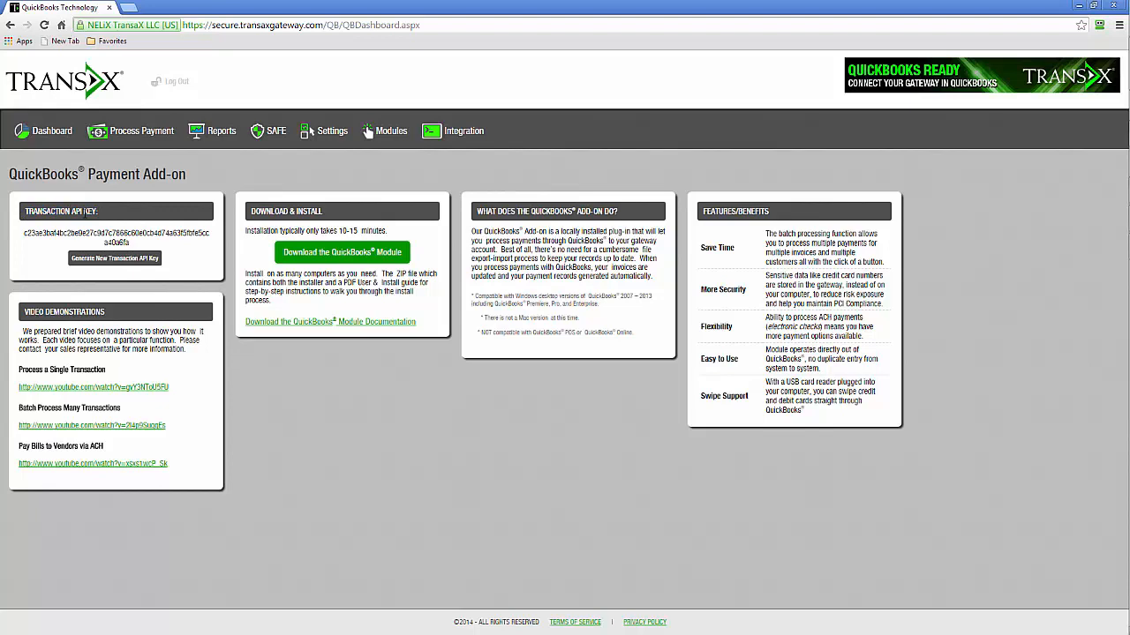
{"action": "left_click", "coordinate": [390, 131]}
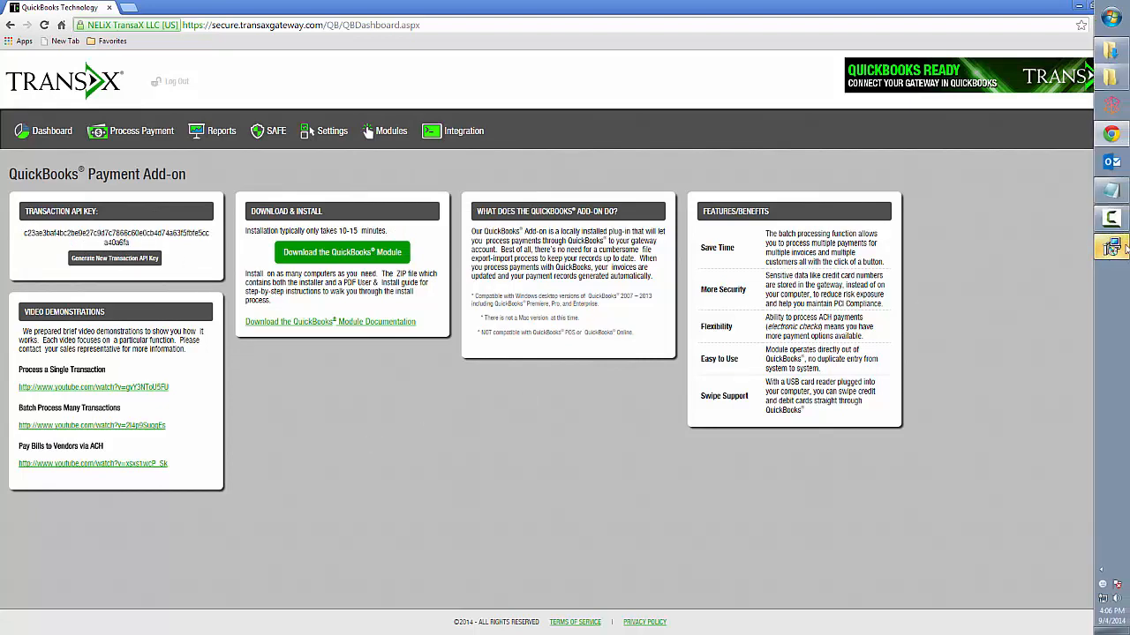
{"action": "mouse_move", "coordinate": [528, 495]}
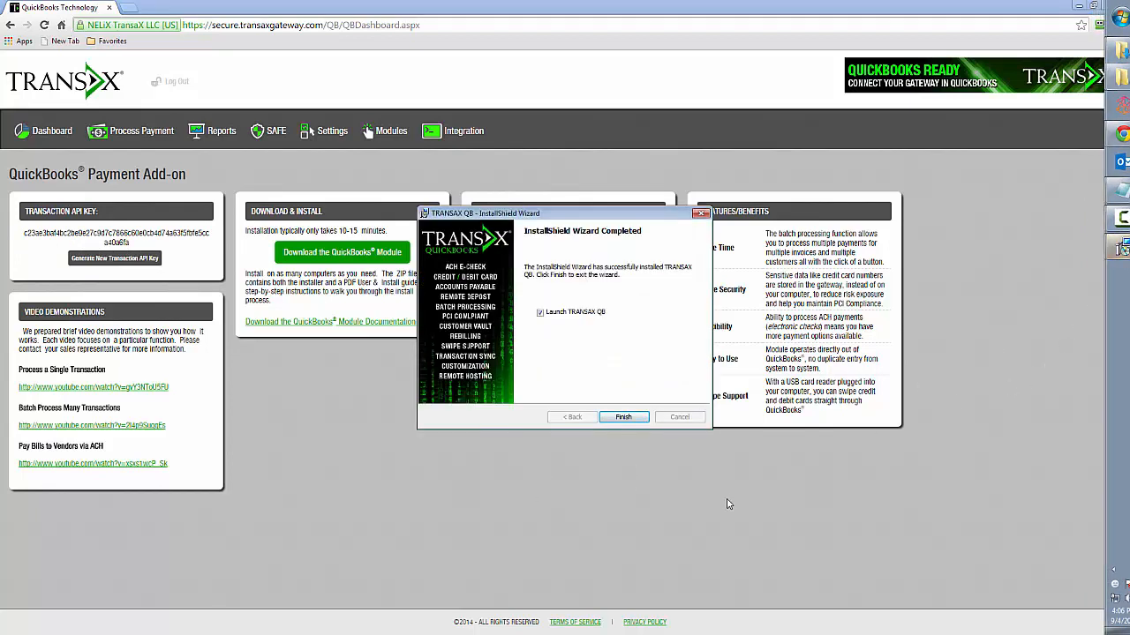
{"action": "mouse_move", "coordinate": [591, 250]}
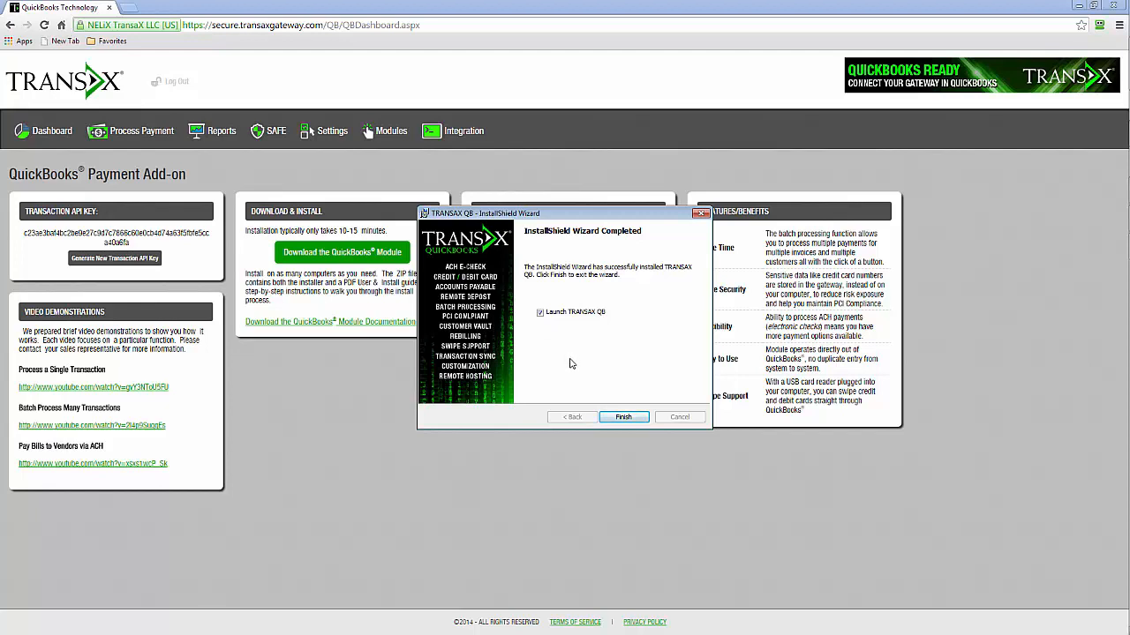
{"action": "mouse_move", "coordinate": [593, 360]}
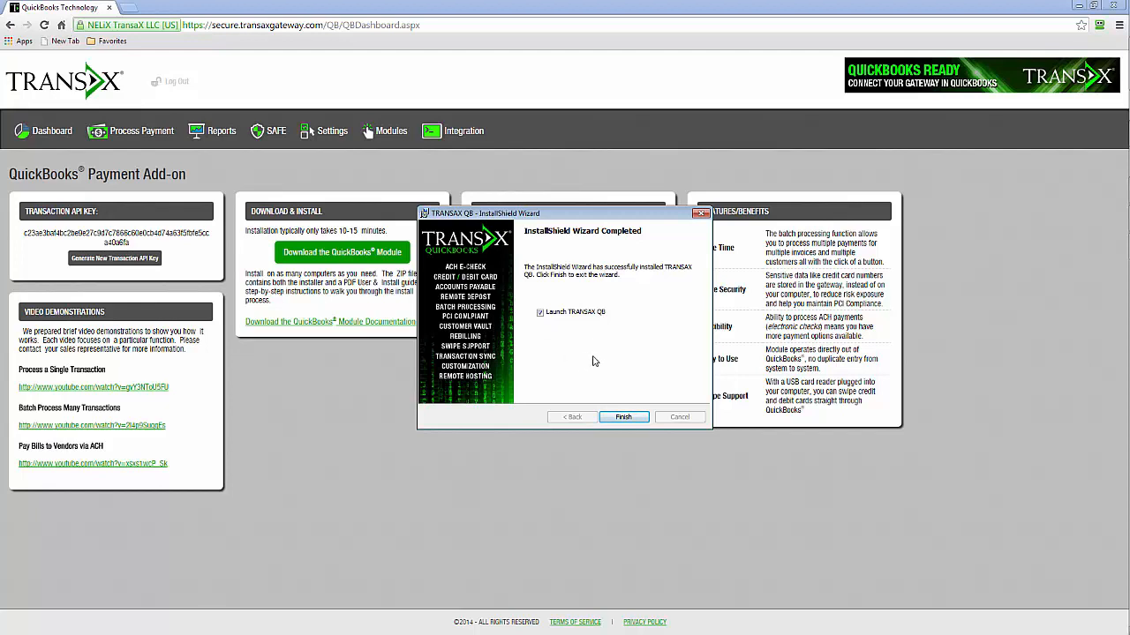
{"action": "mouse_move", "coordinate": [558, 330]}
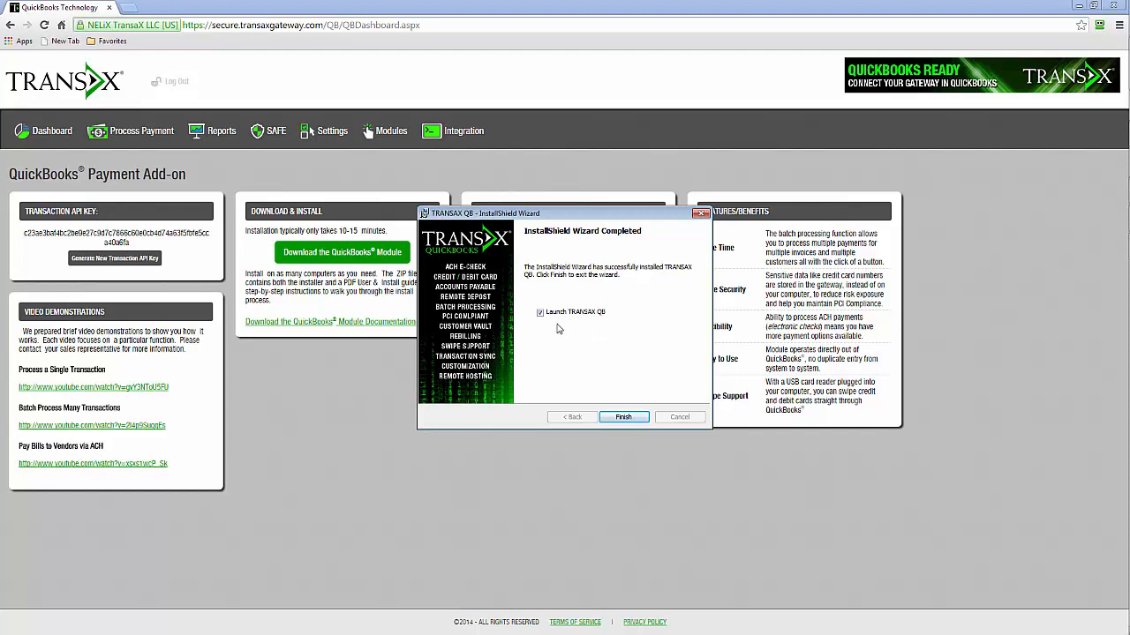
Finish the wizard with 'Launch TRANSAX QB' checked and minimise the browser to show the desktop
{"action": "left_click", "coordinate": [623, 417]}
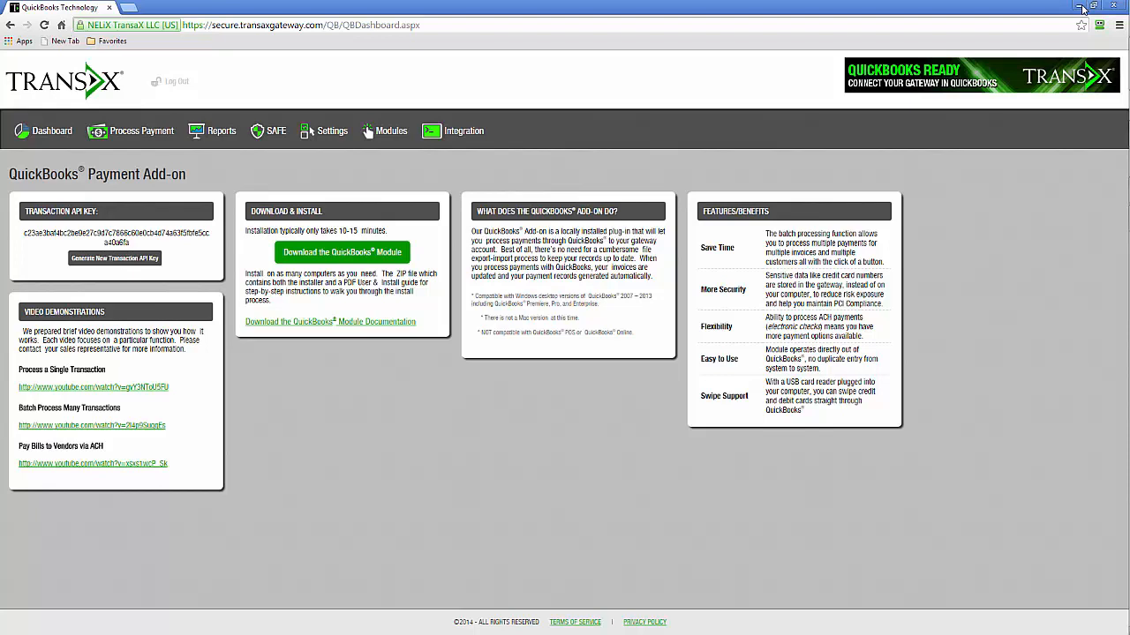
{"action": "left_click", "coordinate": [1080, 7]}
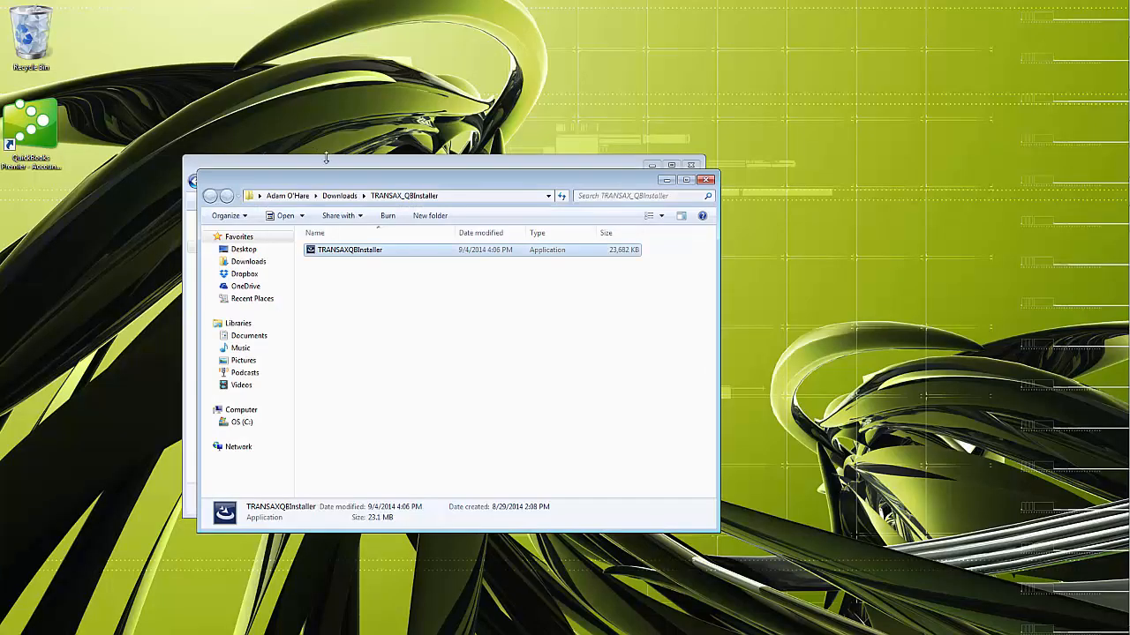
{"action": "mouse_move", "coordinate": [88, 265]}
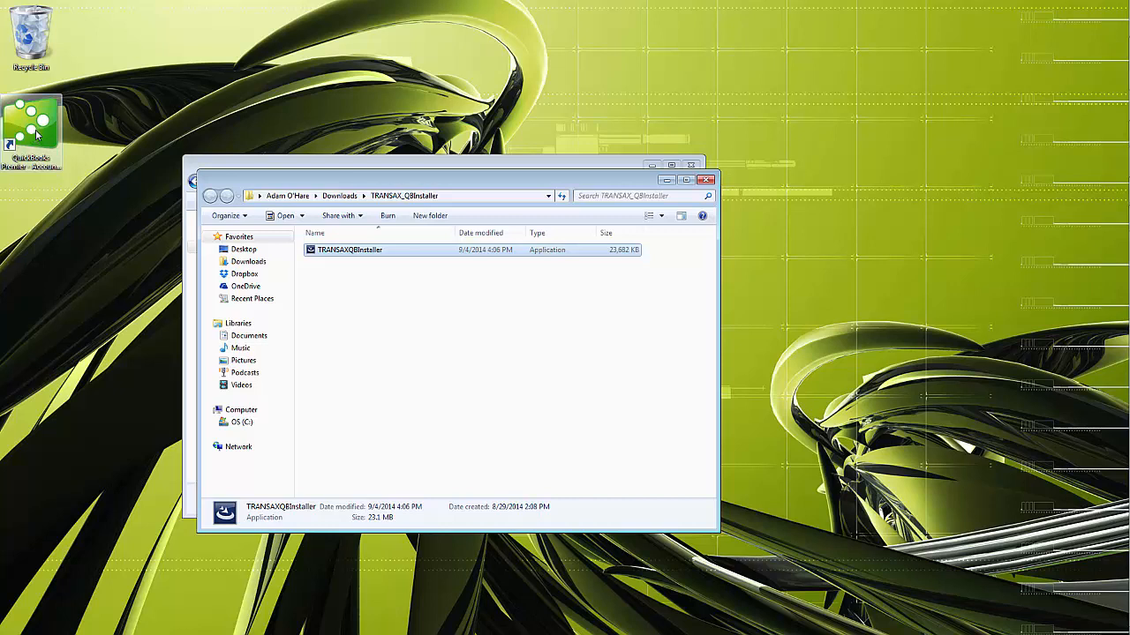
Launch QuickBooks from its desktop shortcut
{"action": "right_click", "coordinate": [32, 127]}
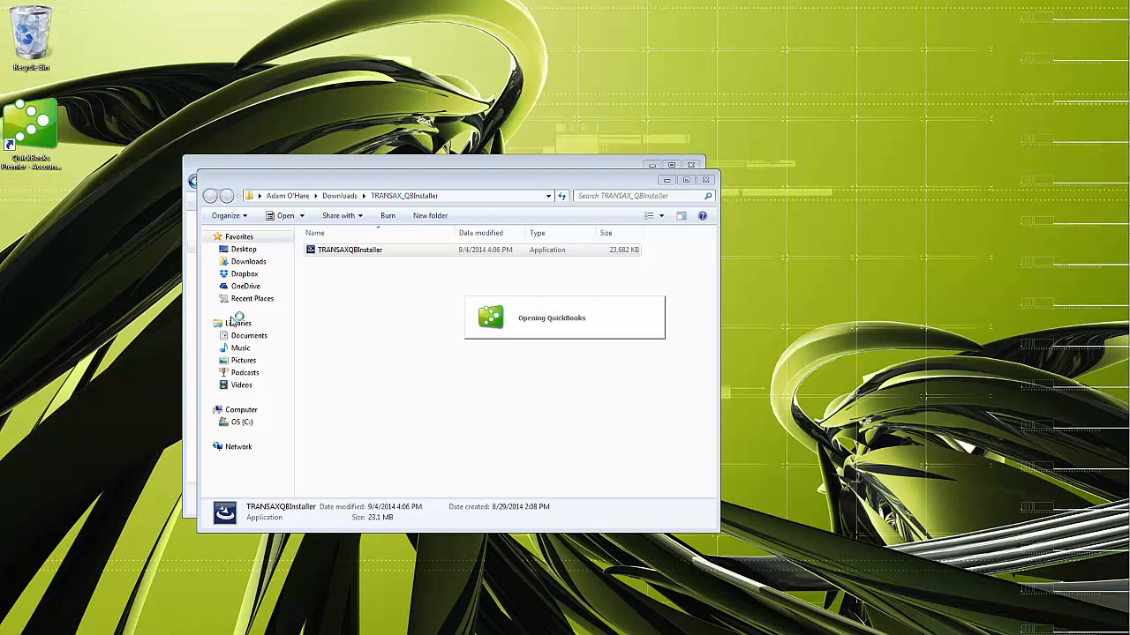
{"action": "double_click", "coordinate": [349, 249]}
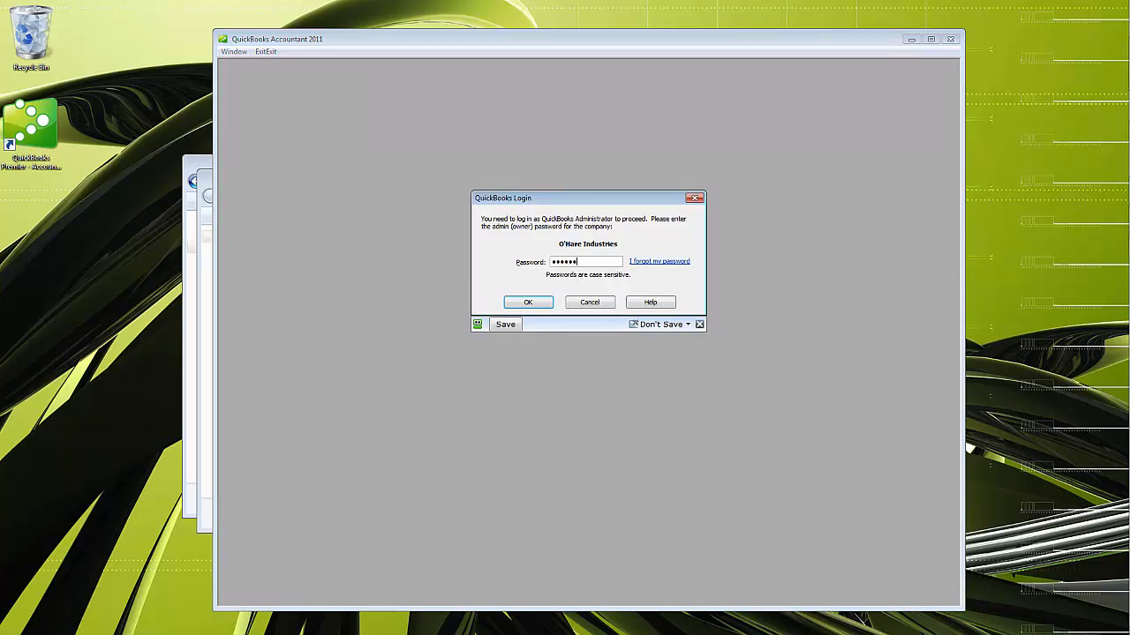
Enter the admin password in the QuickBooks Login dialog and open the O'Hare Industries company file
{"action": "type", "text": "password"}
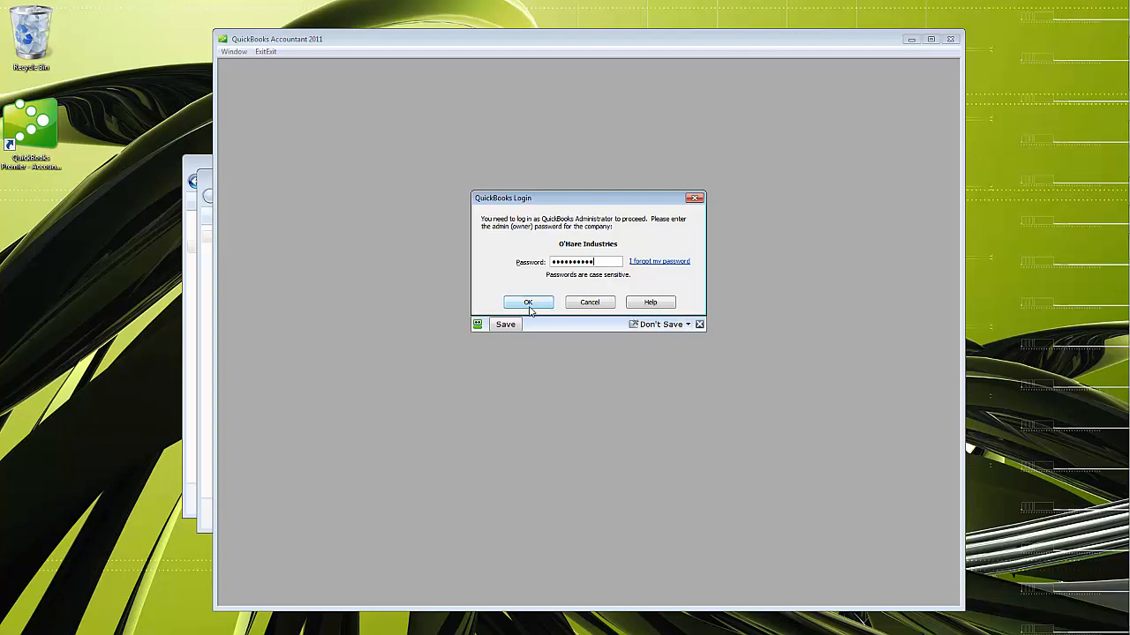
{"action": "left_click", "coordinate": [528, 301]}
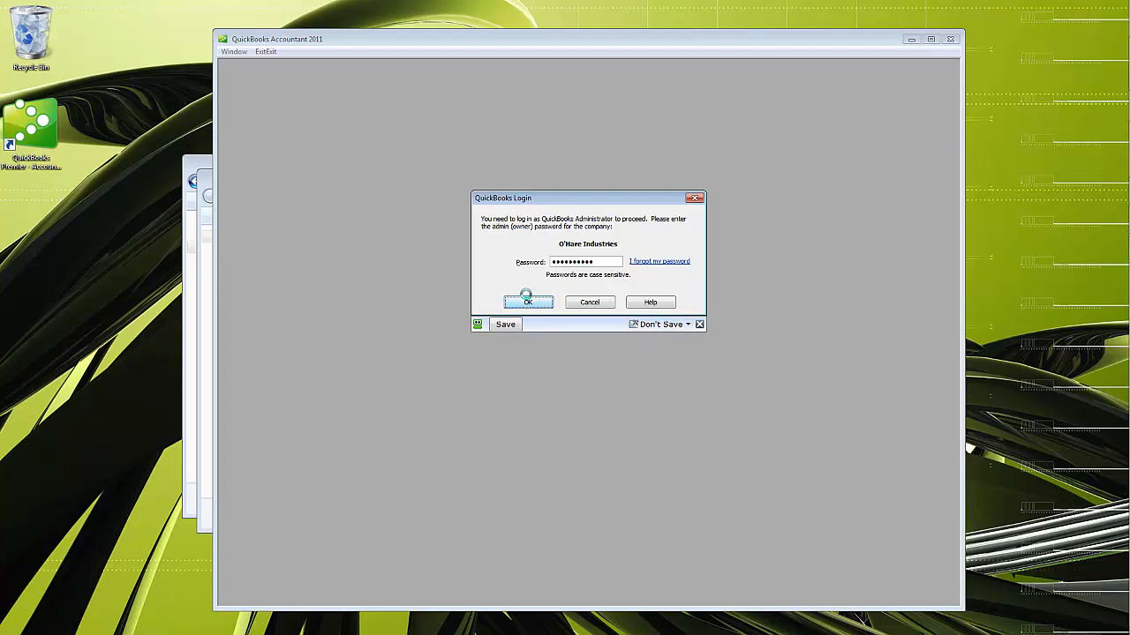
{"action": "left_click", "coordinate": [528, 302]}
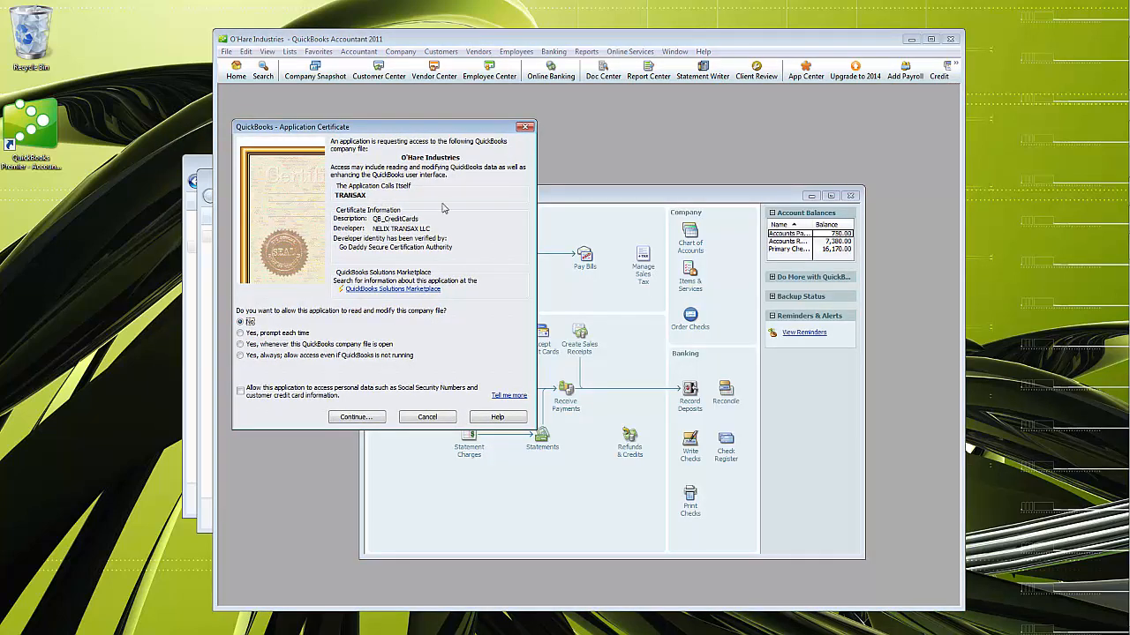
{"action": "mouse_move", "coordinate": [434, 243]}
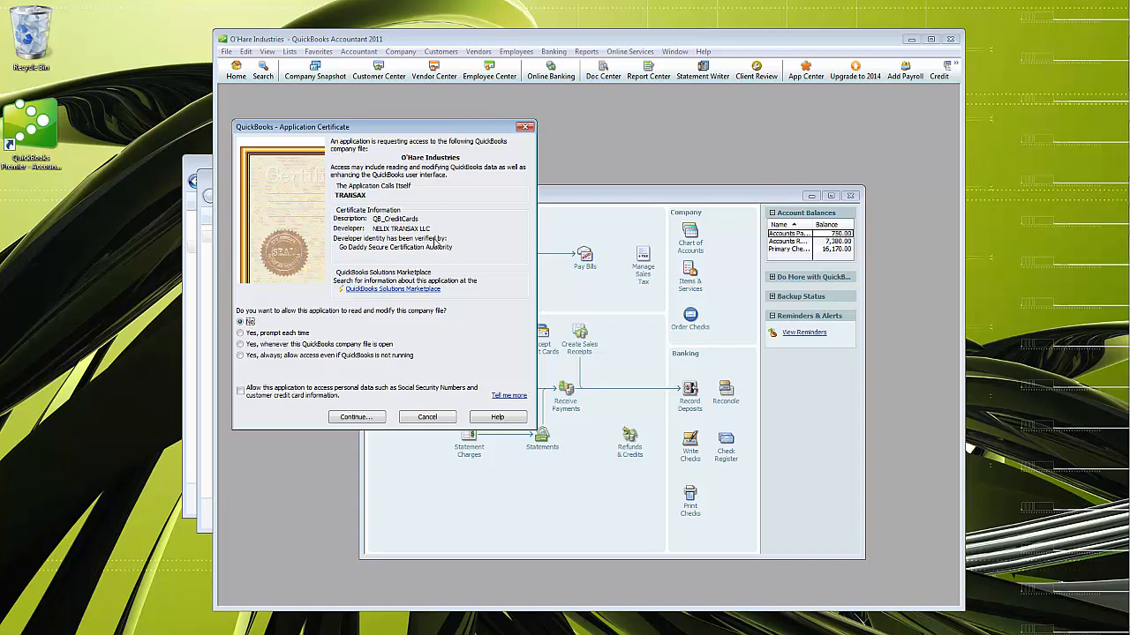
{"action": "mouse_move", "coordinate": [346, 387]}
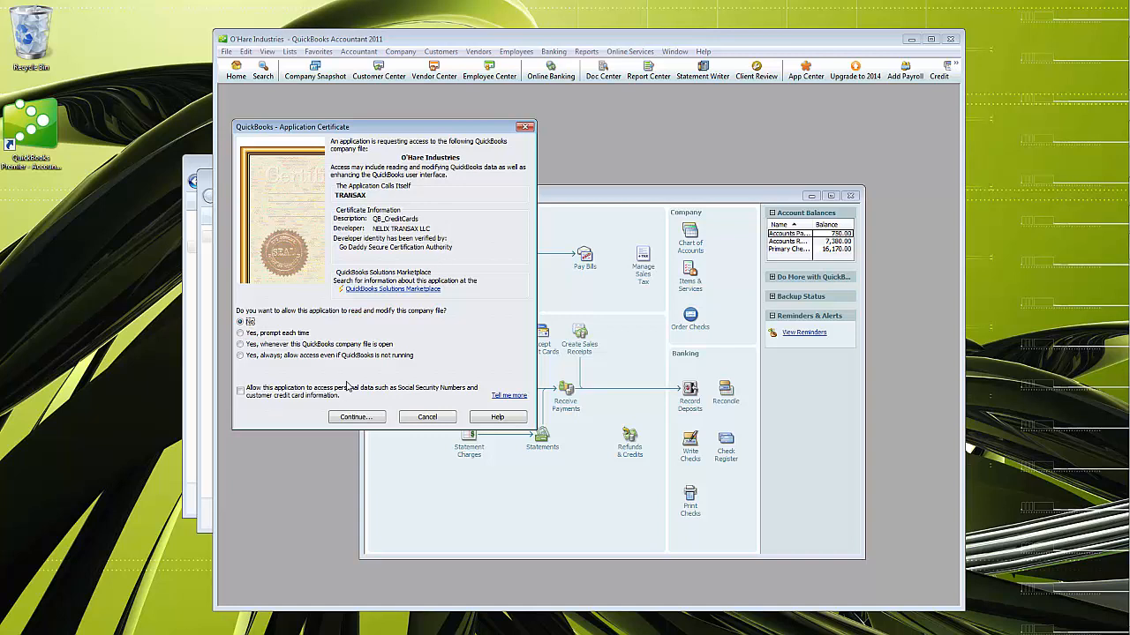
Allow TRANSAX access whenever the company file is open, including personal customer data, and confirm with Done
{"action": "left_click", "coordinate": [240, 344]}
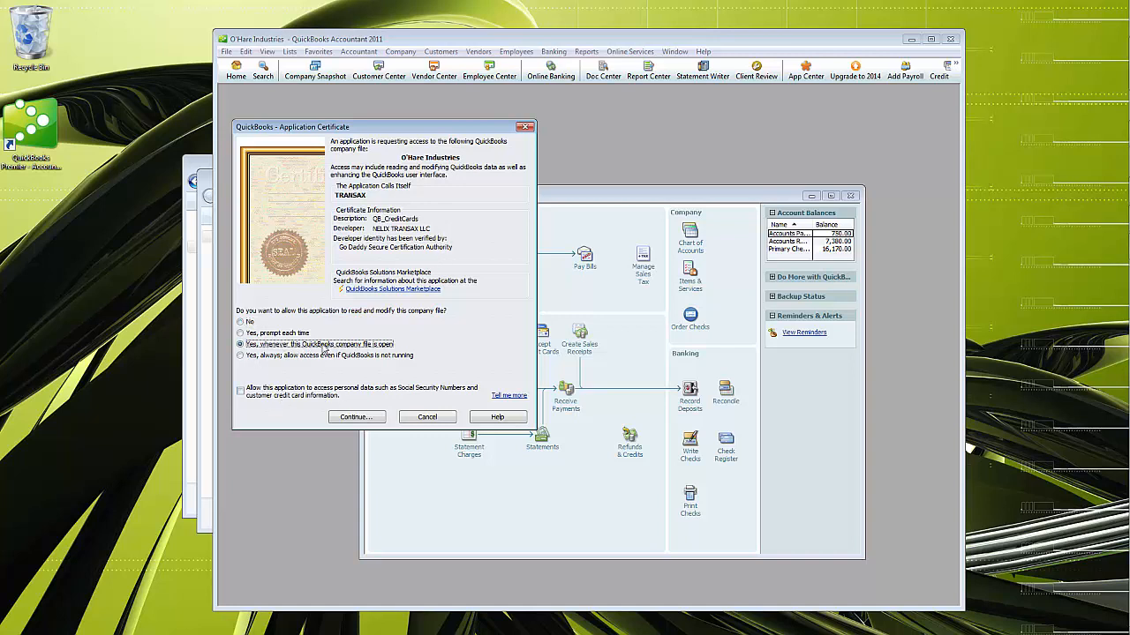
{"action": "left_click", "coordinate": [240, 390]}
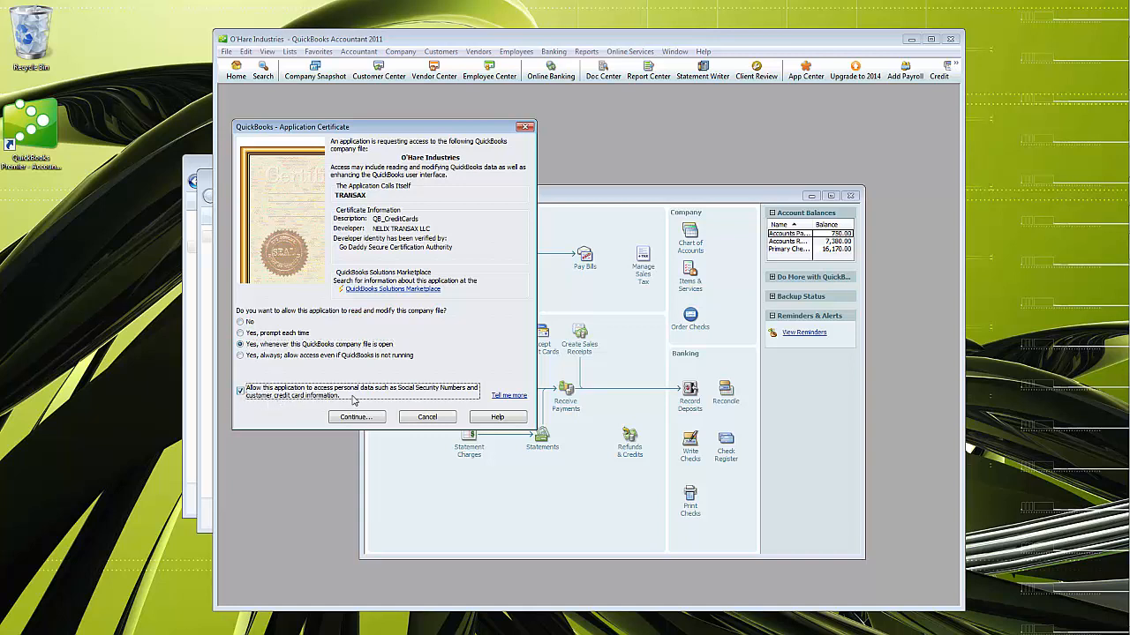
{"action": "mouse_move", "coordinate": [300, 405]}
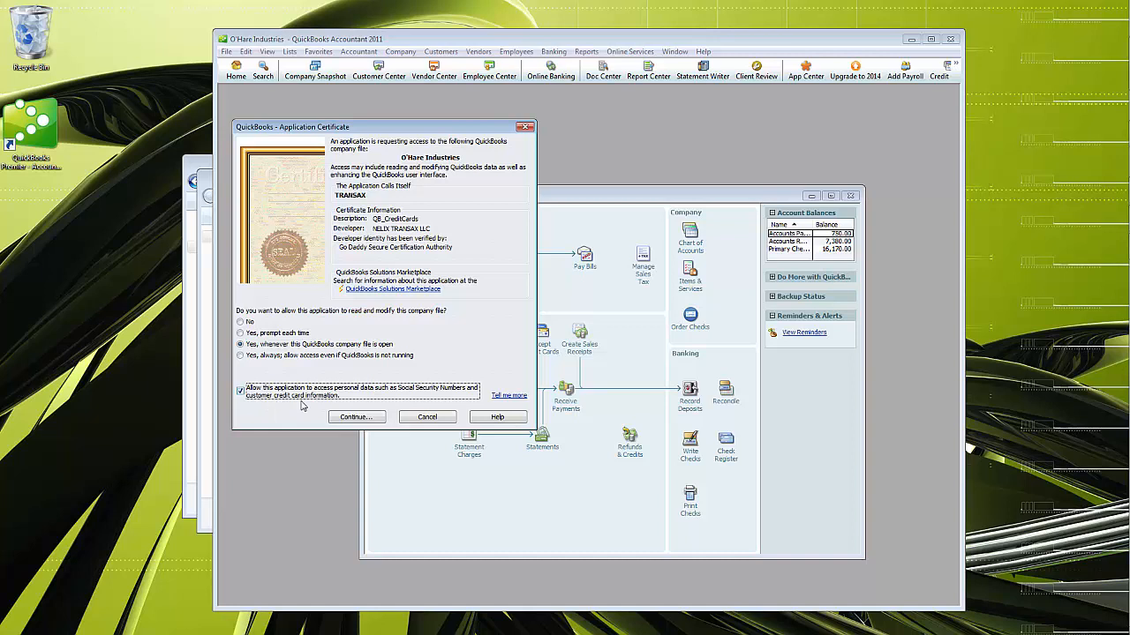
{"action": "left_click", "coordinate": [356, 417]}
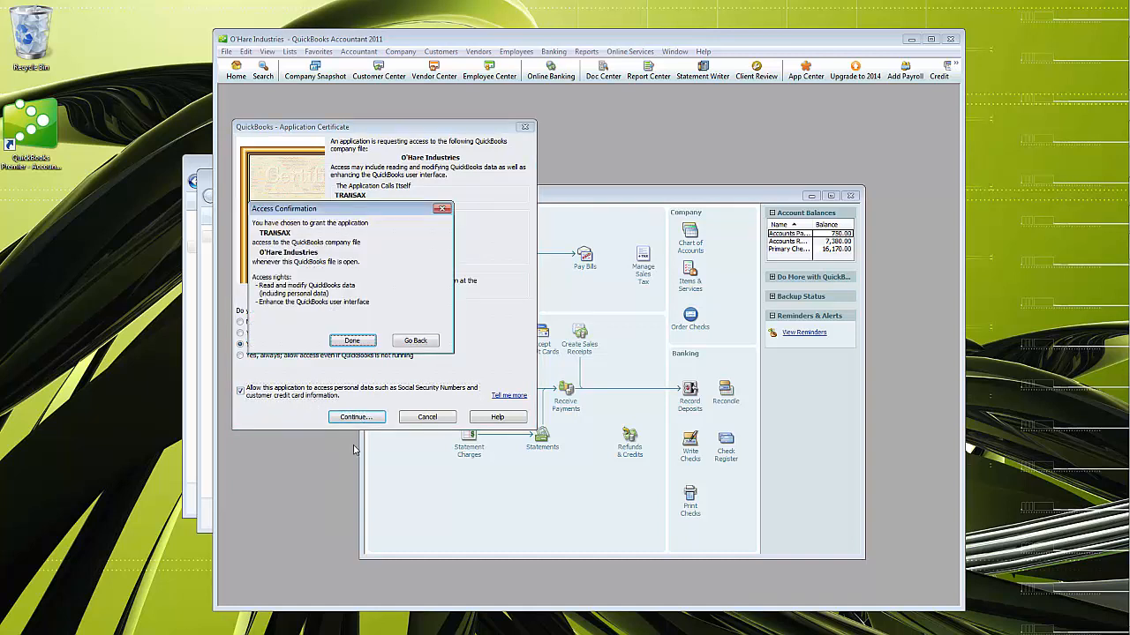
{"action": "mouse_move", "coordinate": [362, 243]}
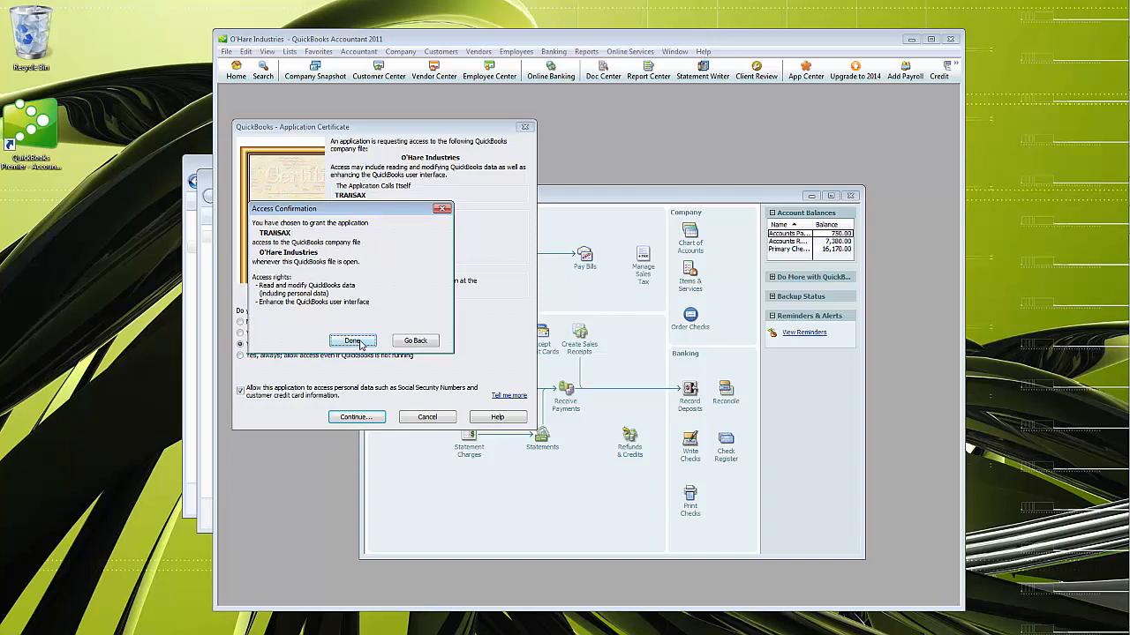
{"action": "left_click", "coordinate": [353, 340]}
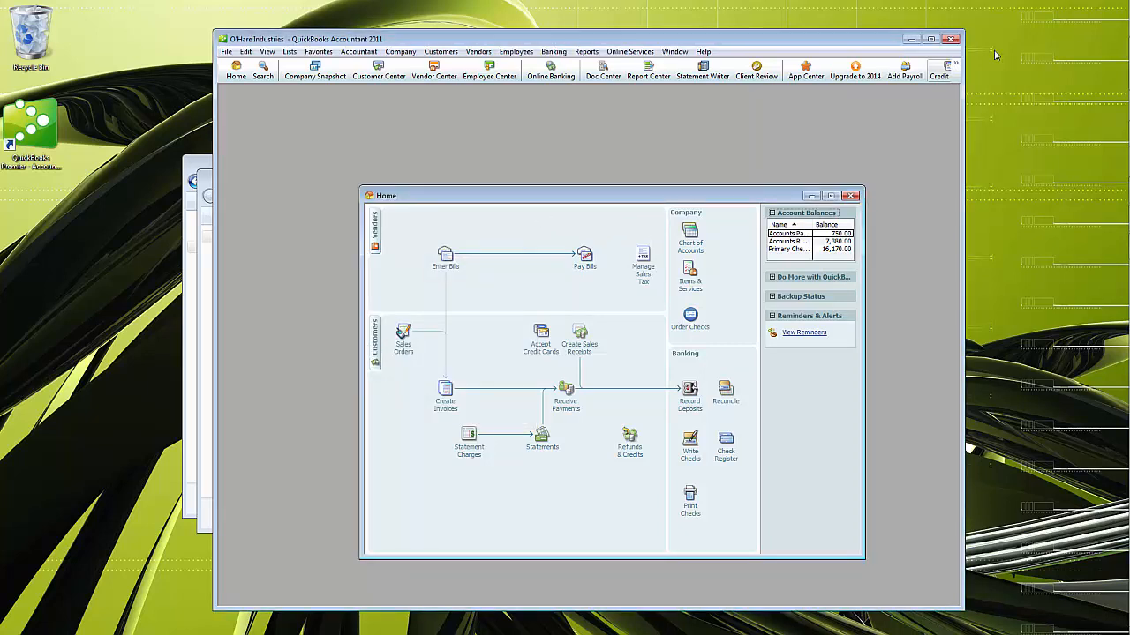
Submit the admin password, dismiss the incorrect-password warning, and log in again successfully
{"action": "left_click", "coordinate": [851, 194]}
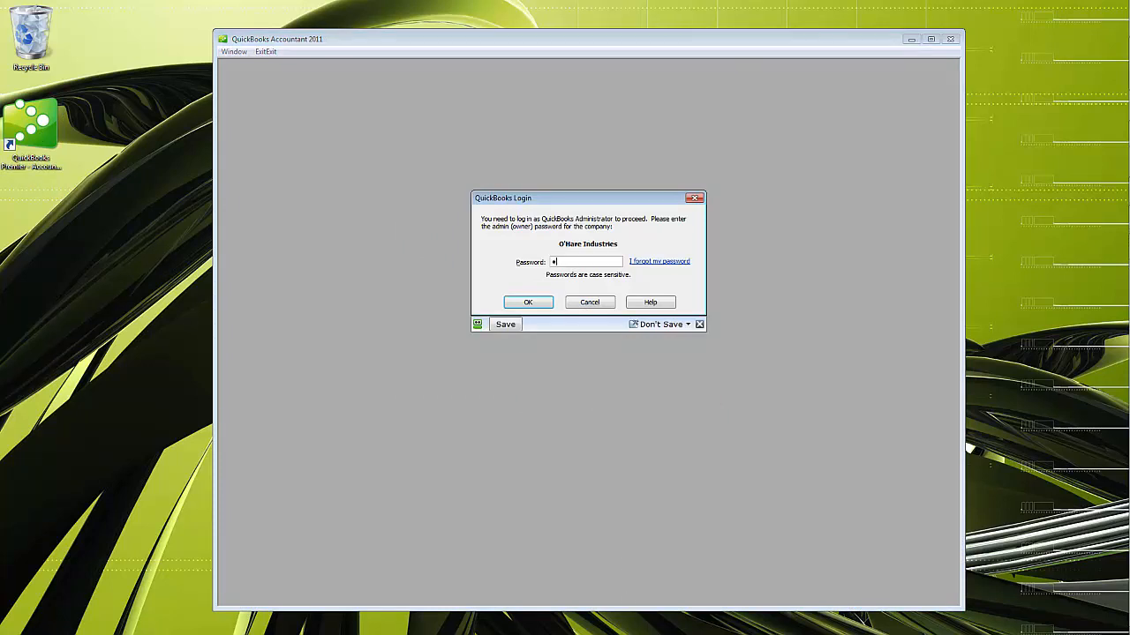
{"action": "type", "text": "password"}
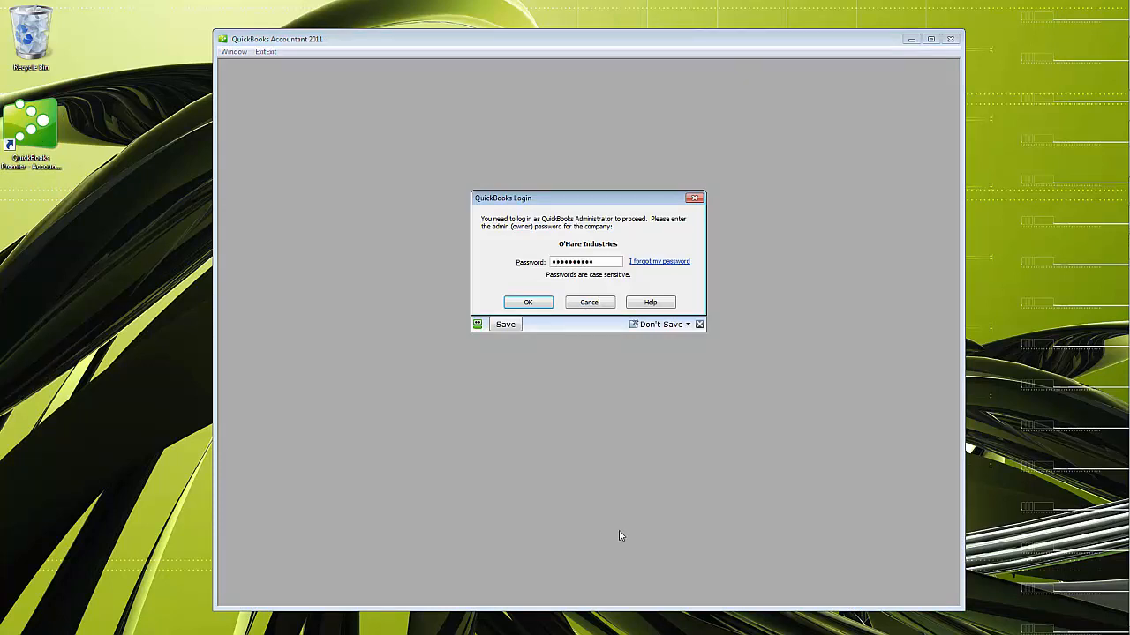
{"action": "left_click", "coordinate": [528, 301]}
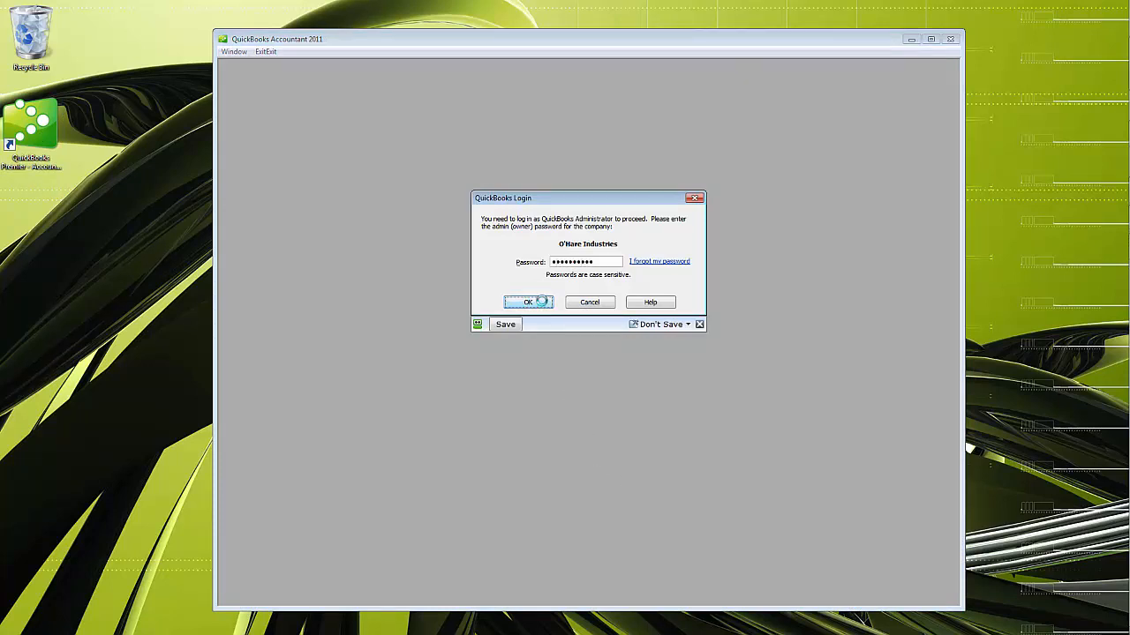
{"action": "left_click", "coordinate": [527, 301]}
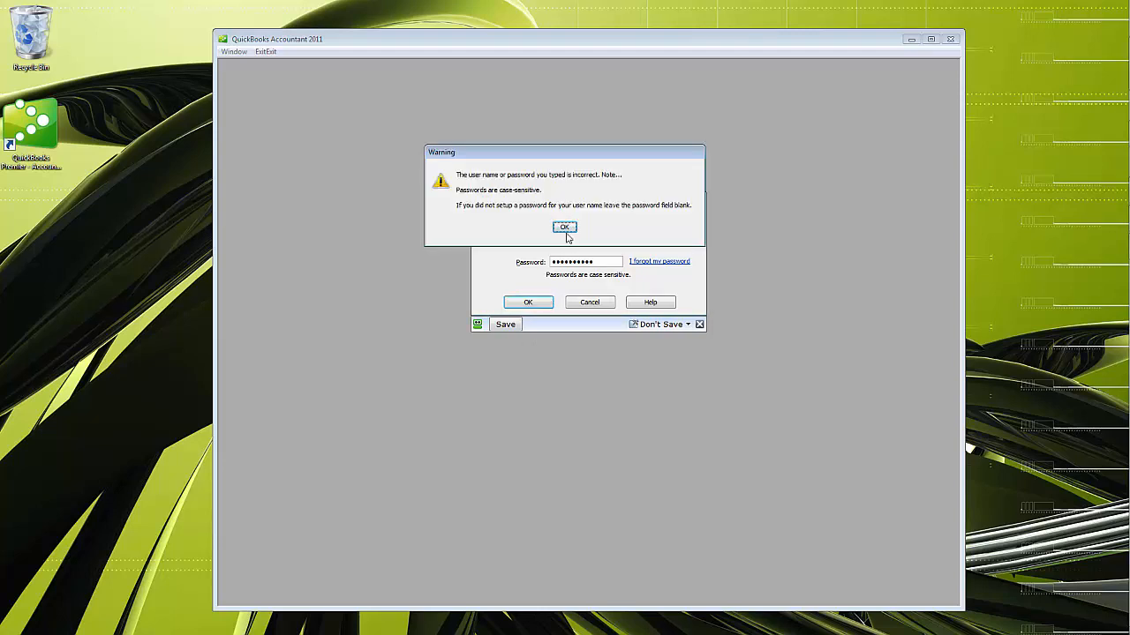
{"action": "left_click", "coordinate": [564, 226]}
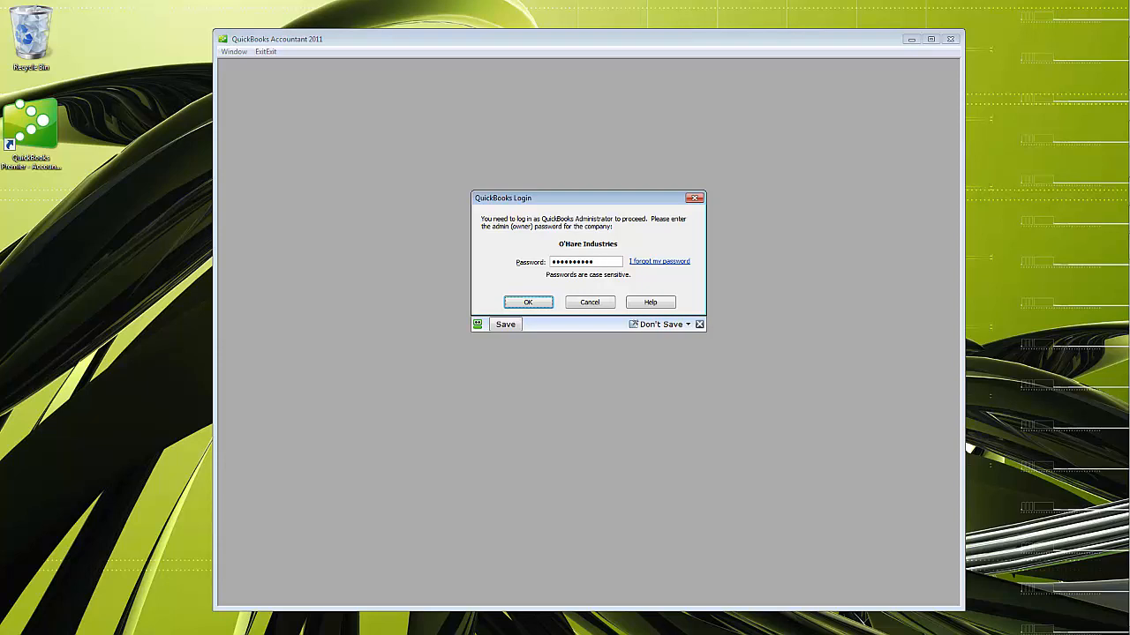
{"action": "left_click", "coordinate": [526, 301]}
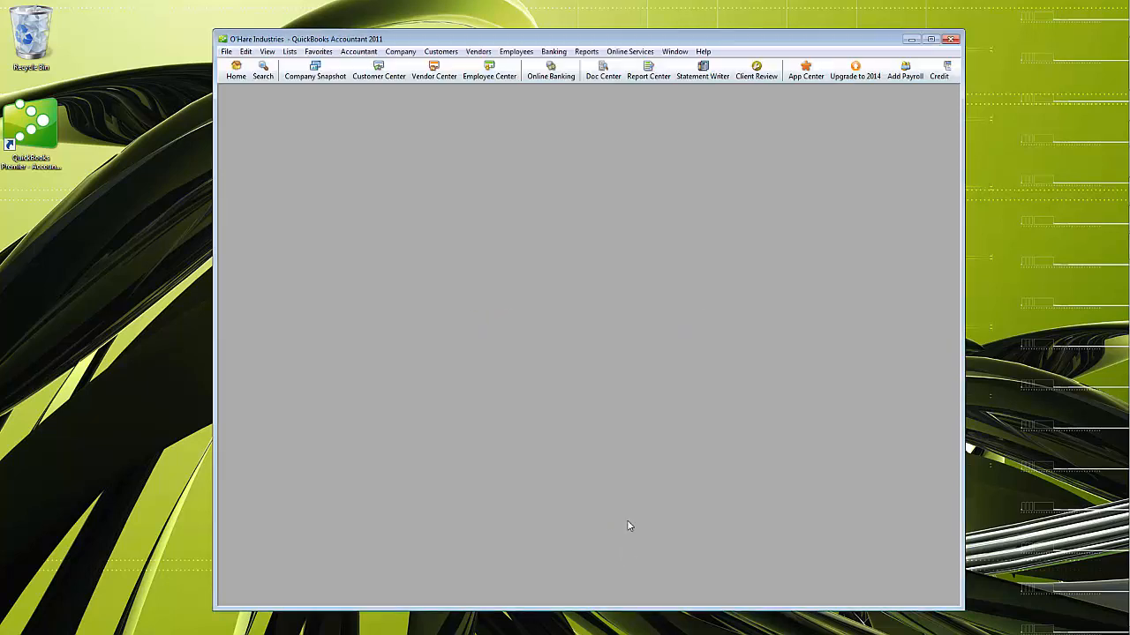
Show the Home page and navigate Customers > TRANSAX toward the Setup command
{"action": "left_click", "coordinate": [236, 71]}
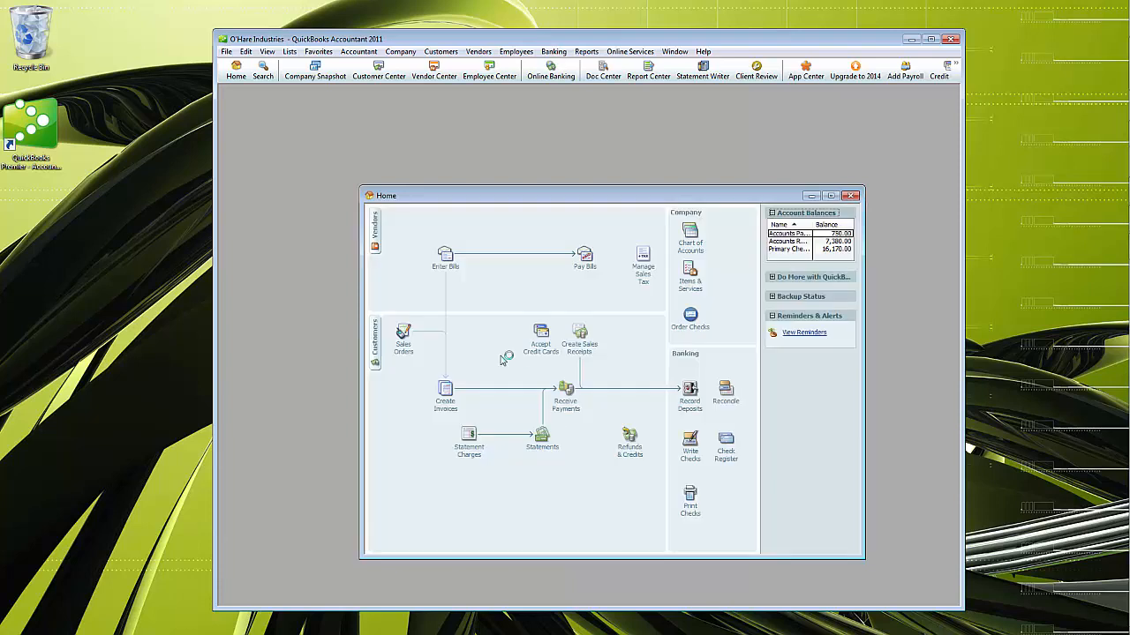
{"action": "left_click", "coordinate": [439, 51]}
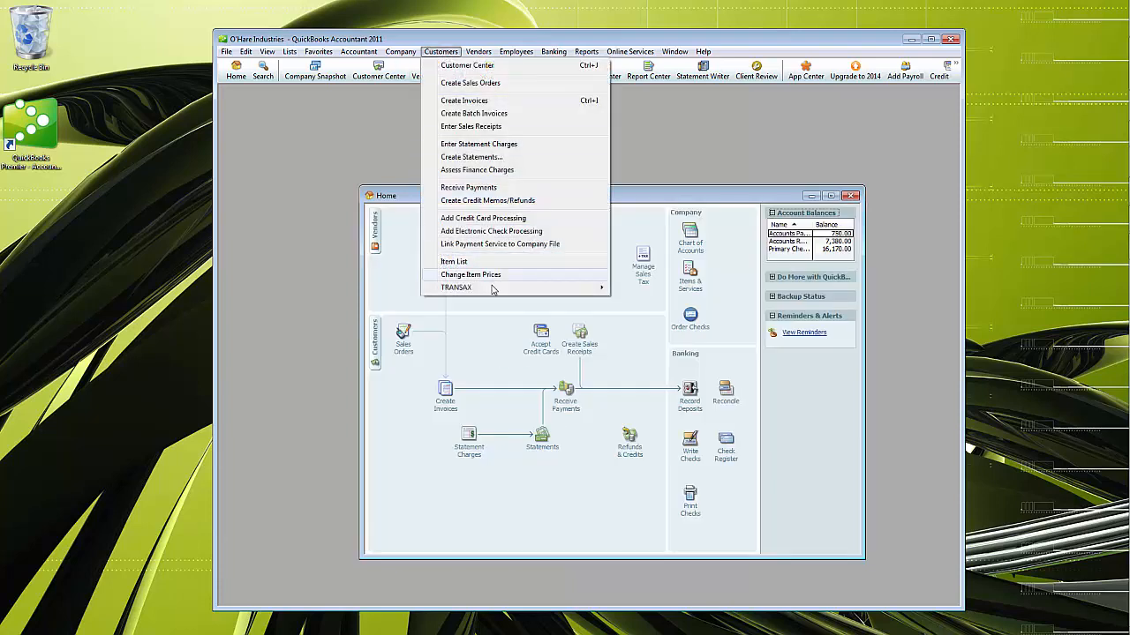
{"action": "left_click", "coordinate": [456, 286]}
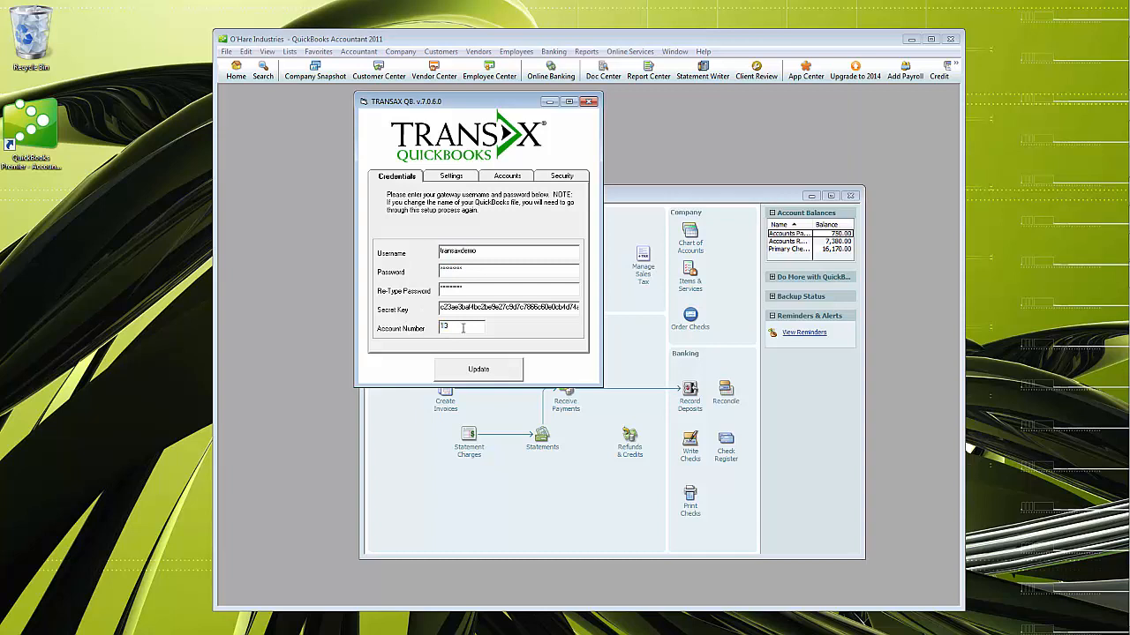
Replace the Secret Key with the new value, update the gateway credentials, and confirm the update-complete notice
{"action": "triple_click", "coordinate": [508, 308]}
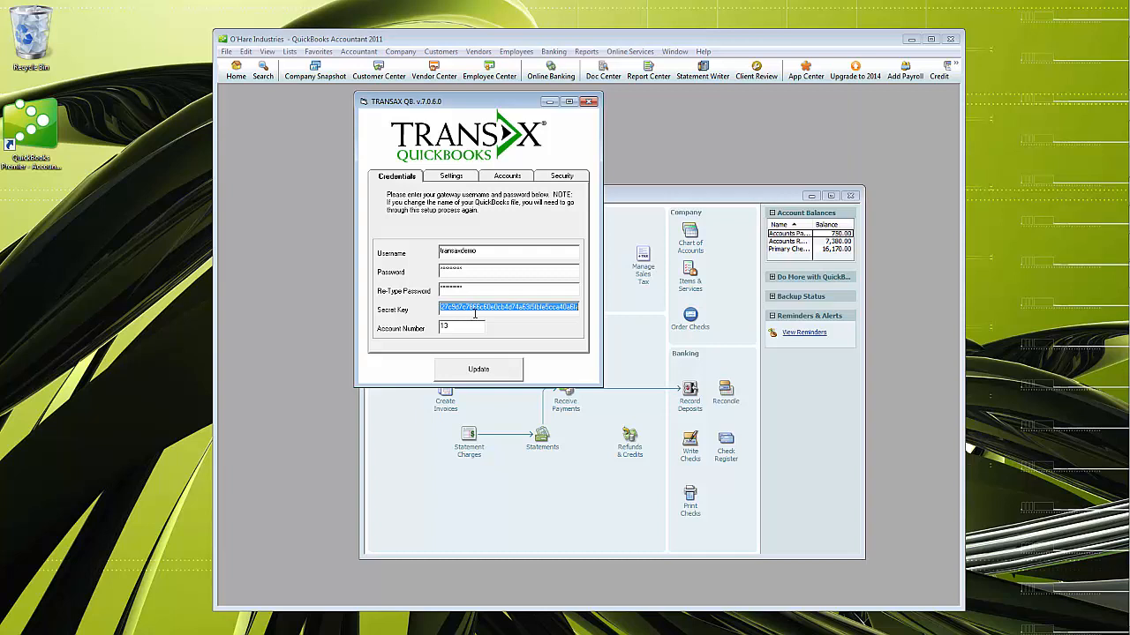
{"action": "left_click", "coordinate": [461, 327]}
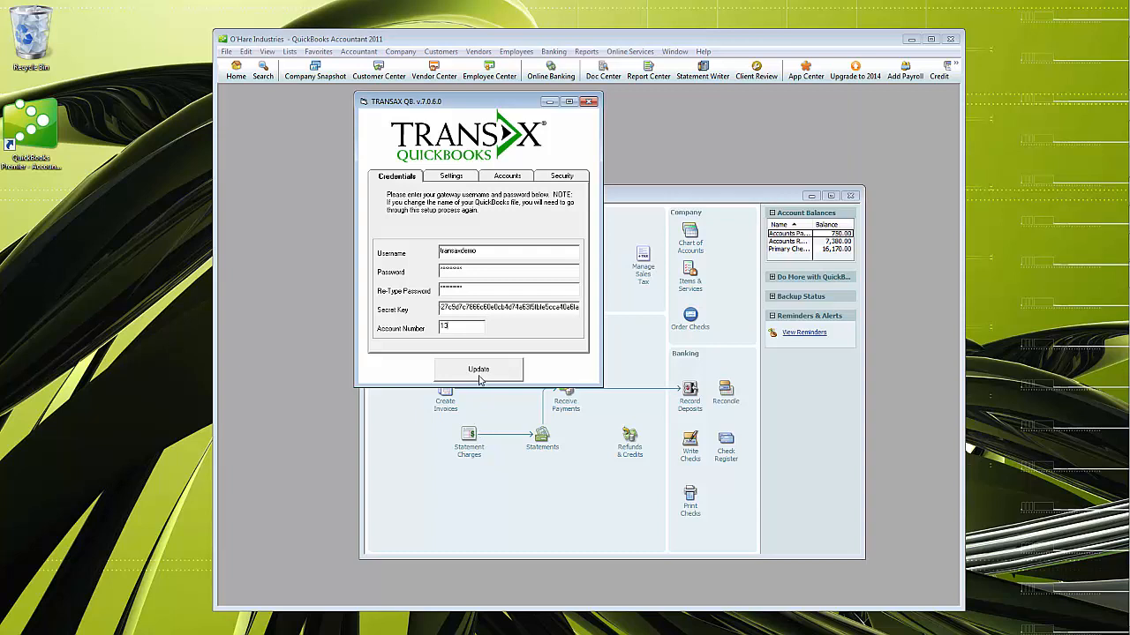
{"action": "left_click", "coordinate": [479, 369]}
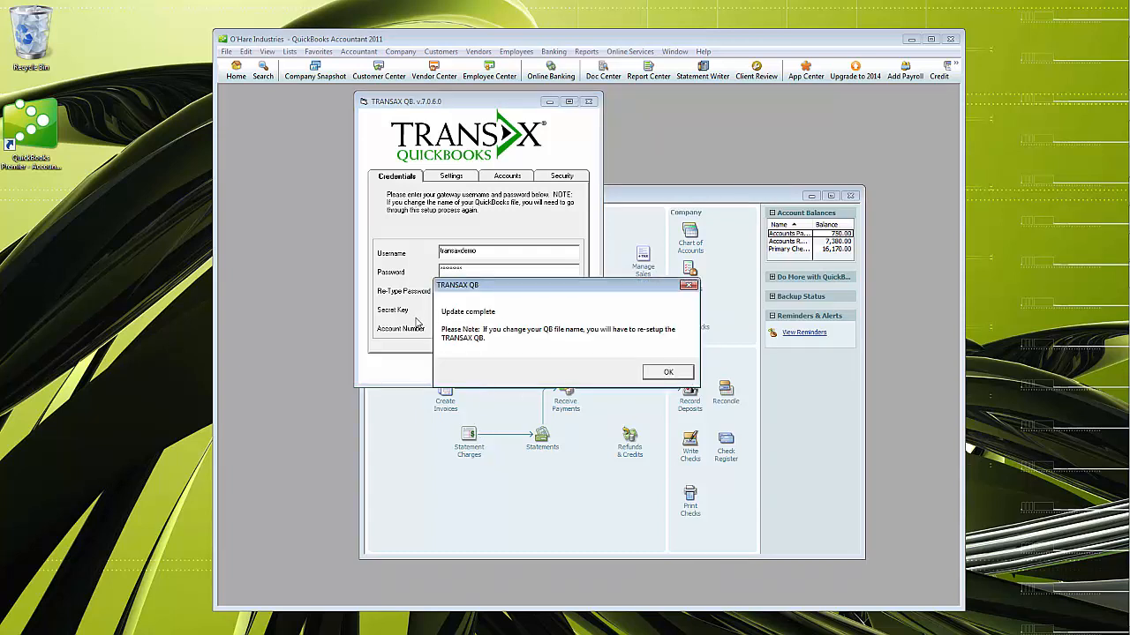
{"action": "mouse_move", "coordinate": [510, 334]}
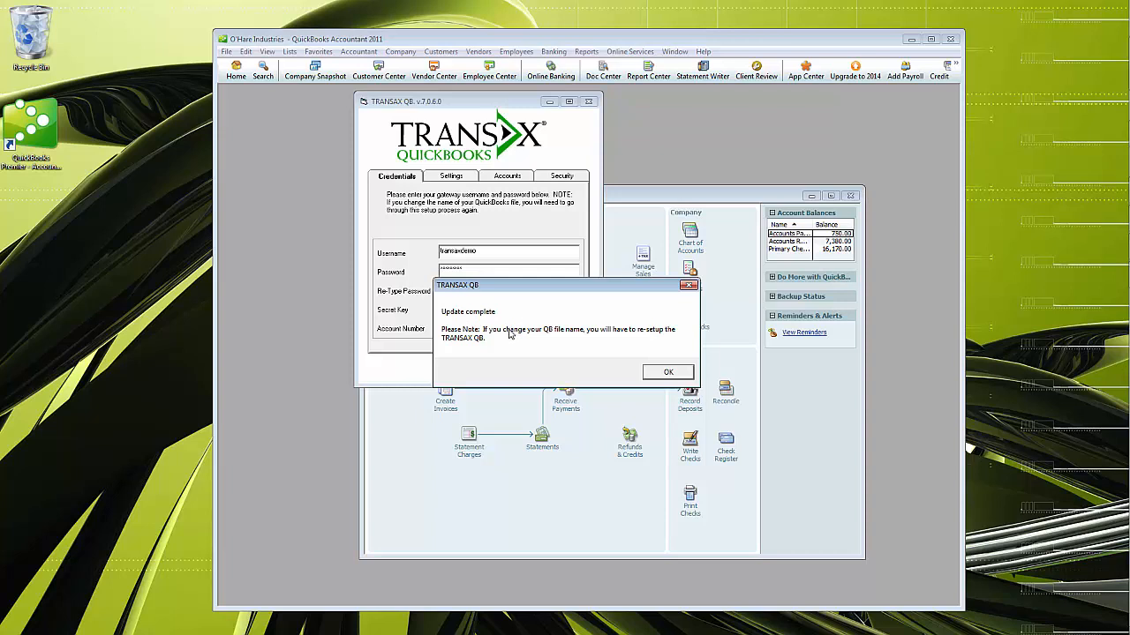
{"action": "mouse_move", "coordinate": [509, 337]}
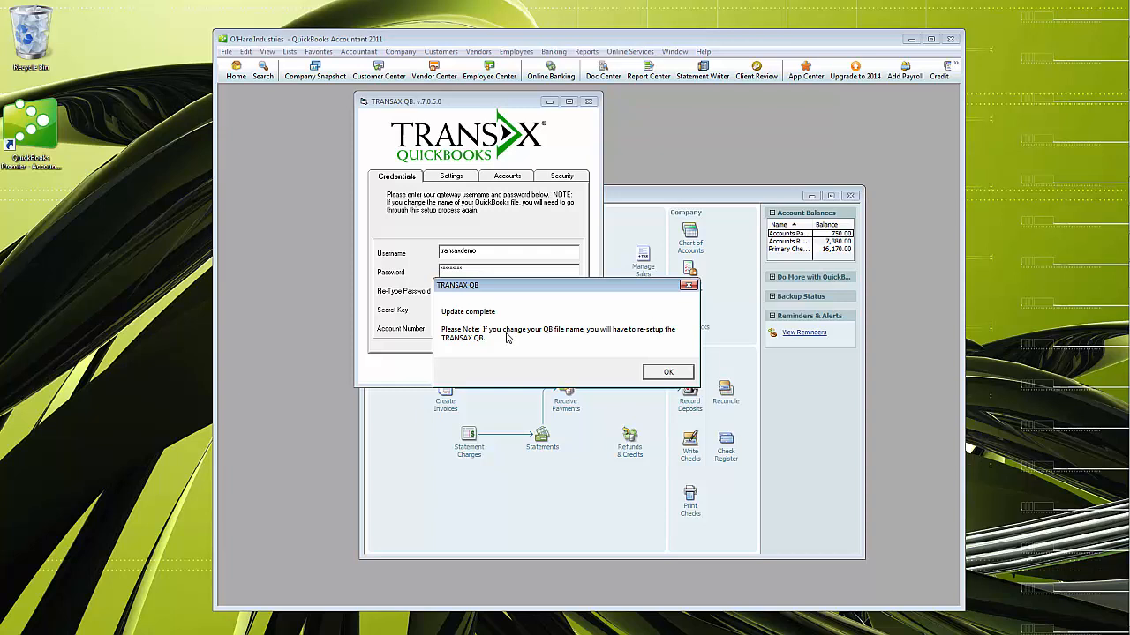
{"action": "left_click", "coordinate": [667, 371]}
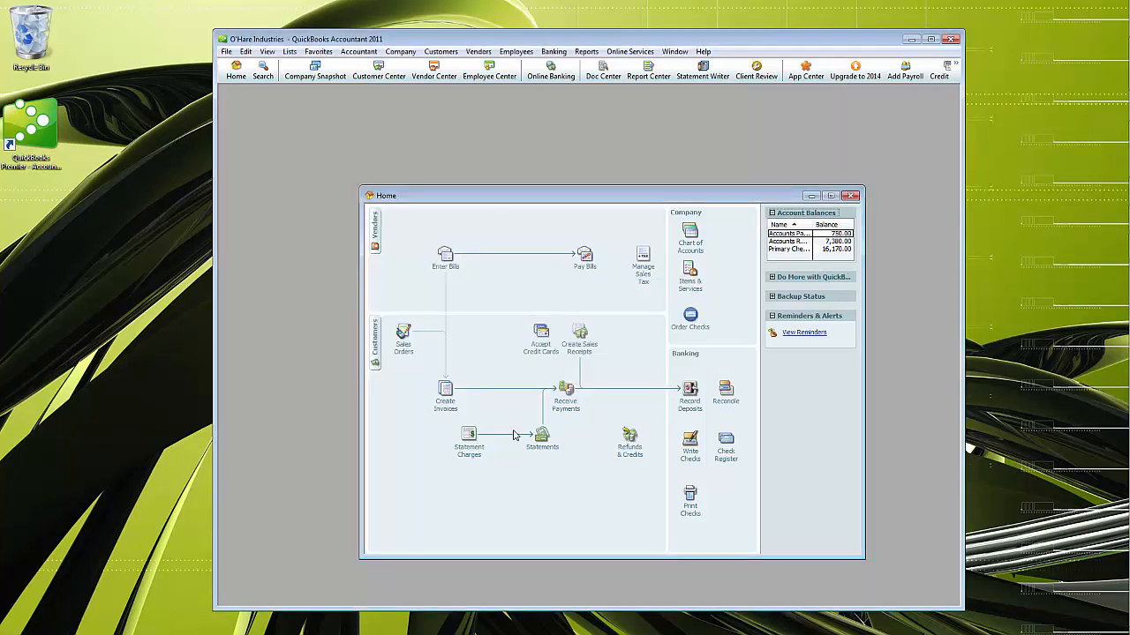
{"action": "mouse_move", "coordinate": [516, 452]}
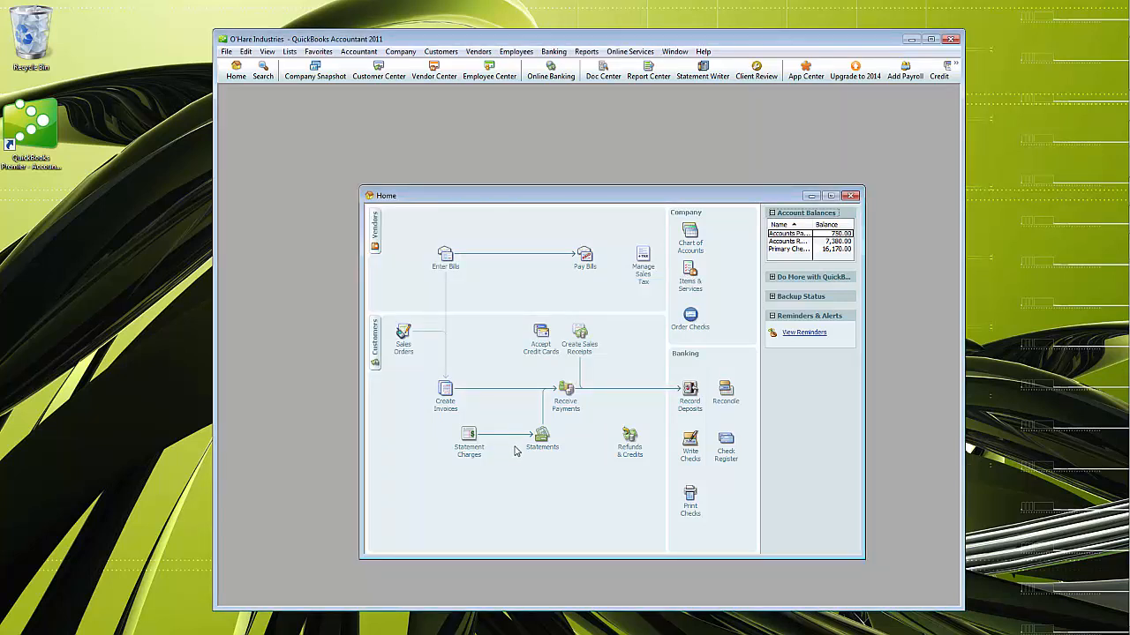
{"action": "left_click", "coordinate": [442, 51]}
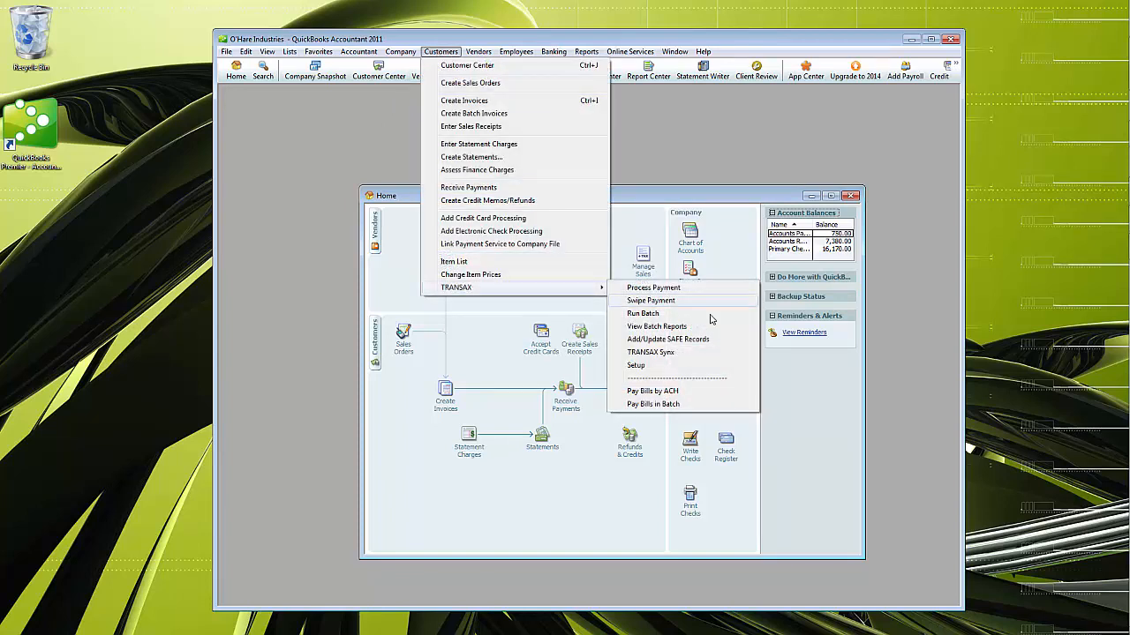
{"action": "mouse_move", "coordinate": [706, 365]}
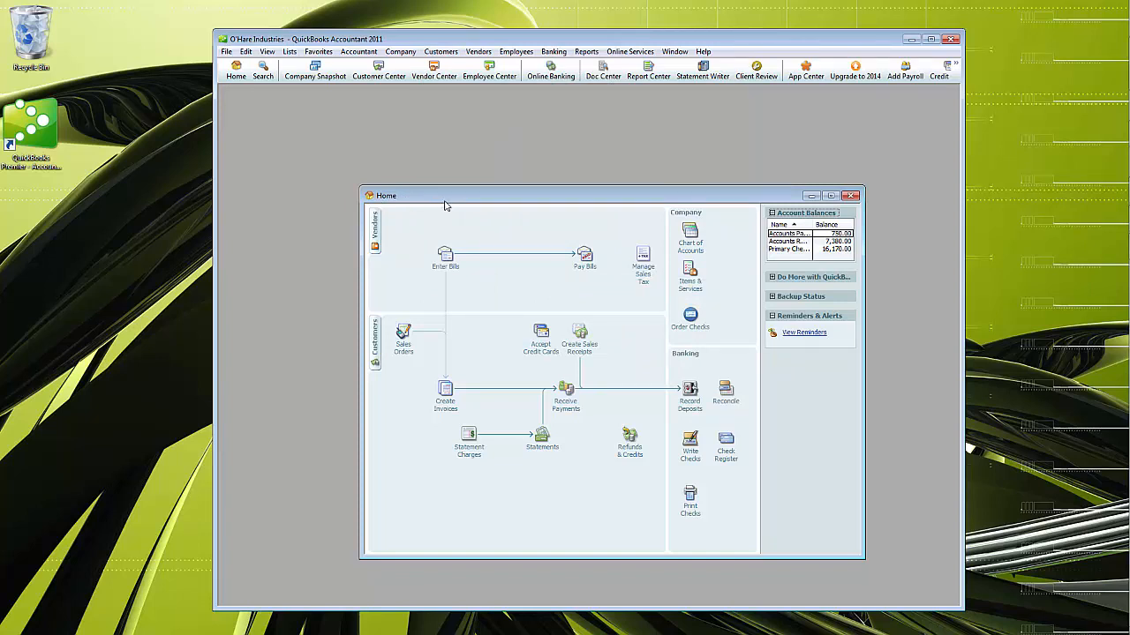
{"action": "mouse_move", "coordinate": [446, 204]}
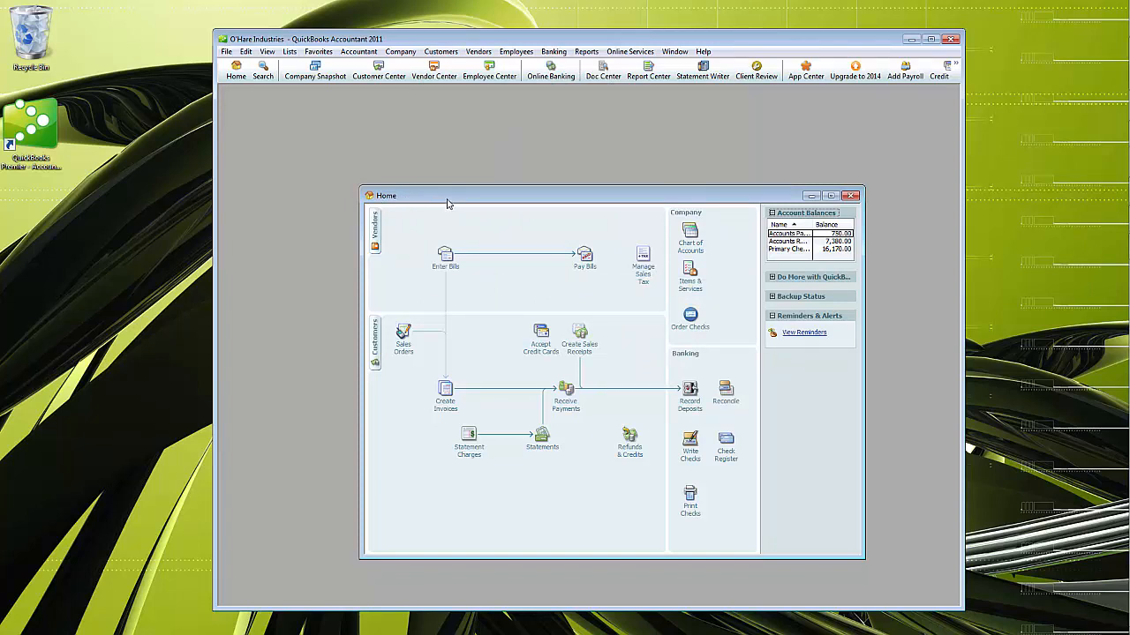